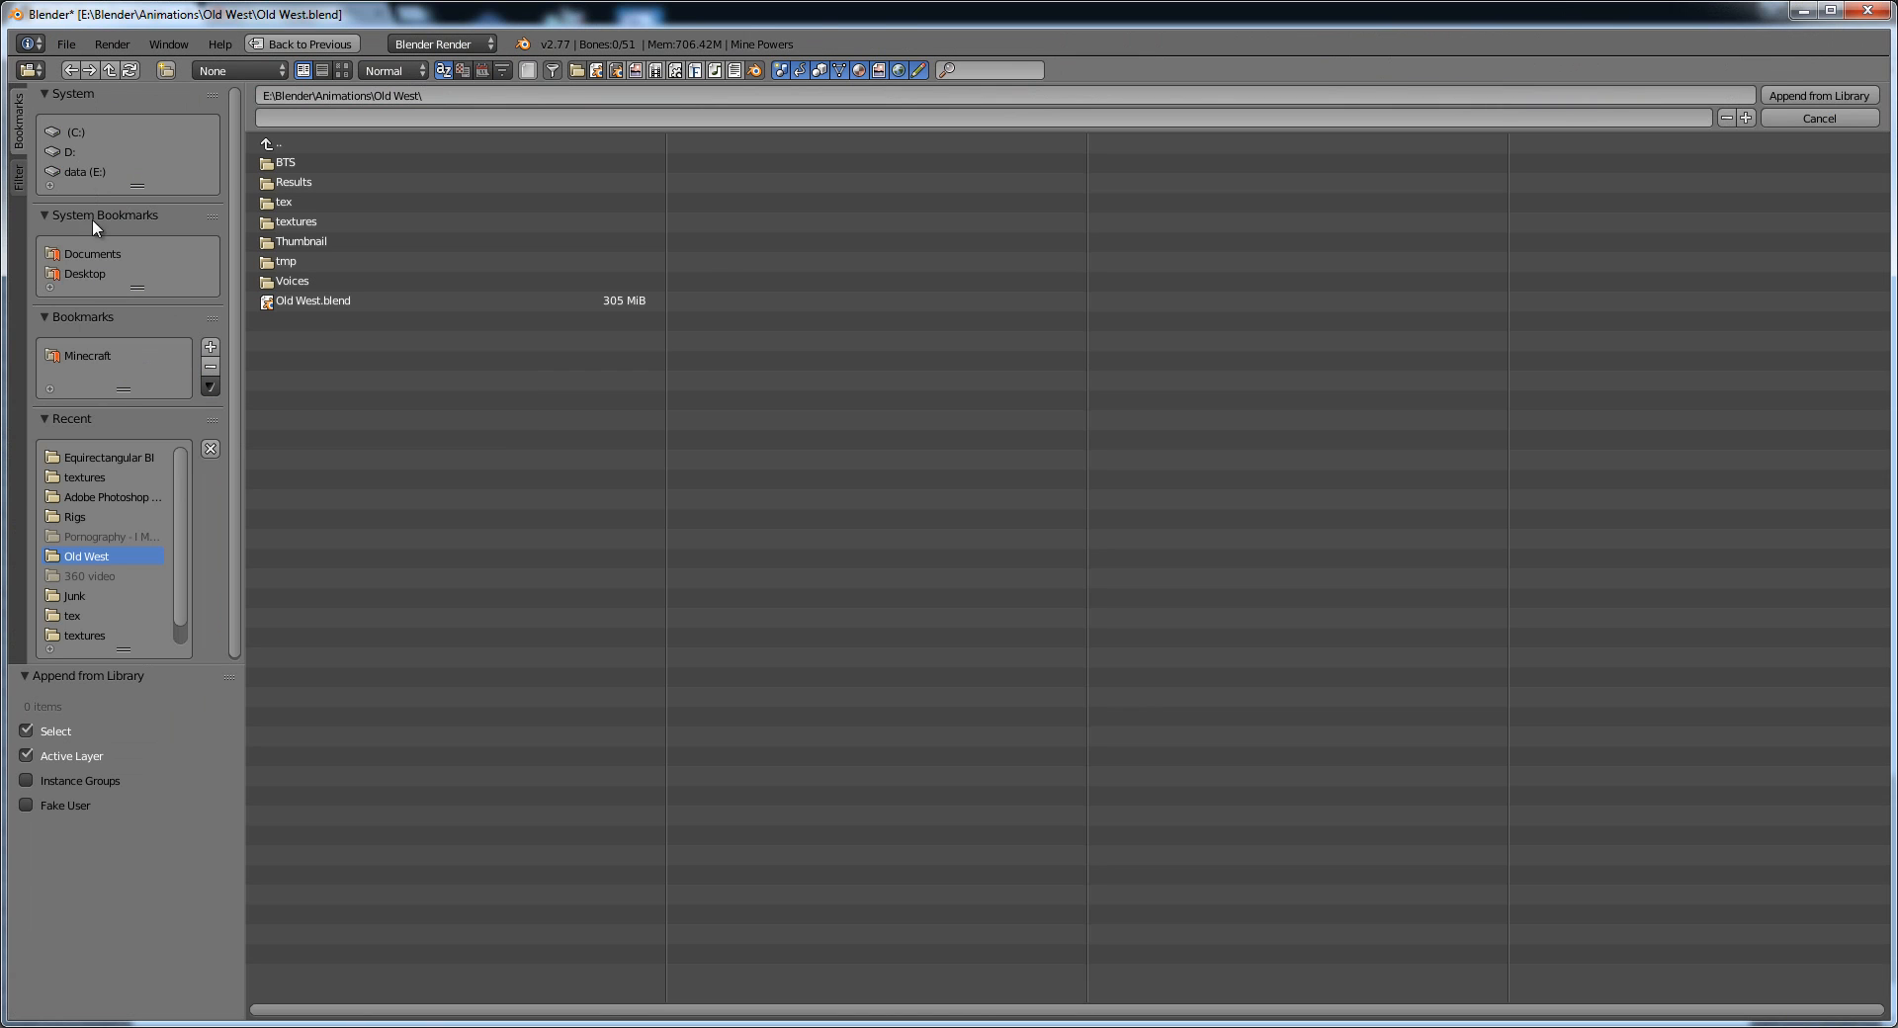
- Append the sphere from Equirectangular Sphere 5K.blend and move it into the town street
{"action": "left_click", "coordinate": [75, 518]}
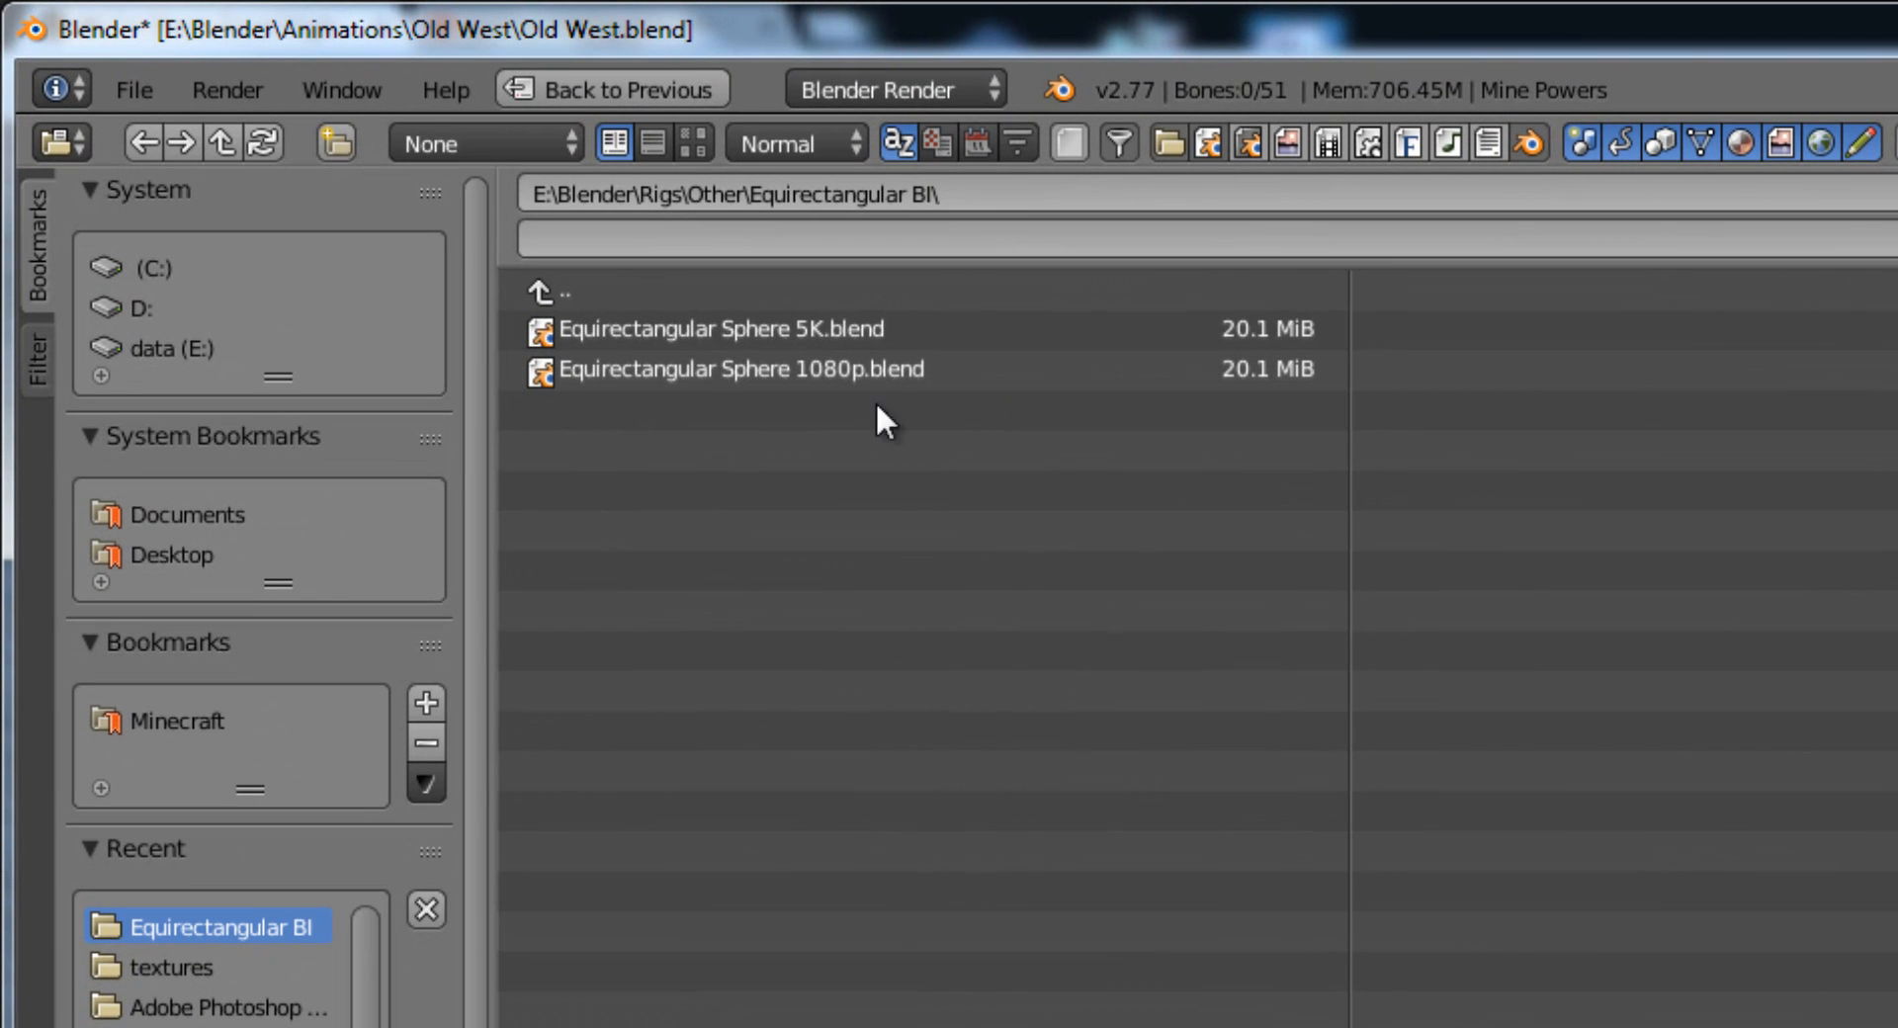
{"action": "double_click", "coordinate": [731, 328]}
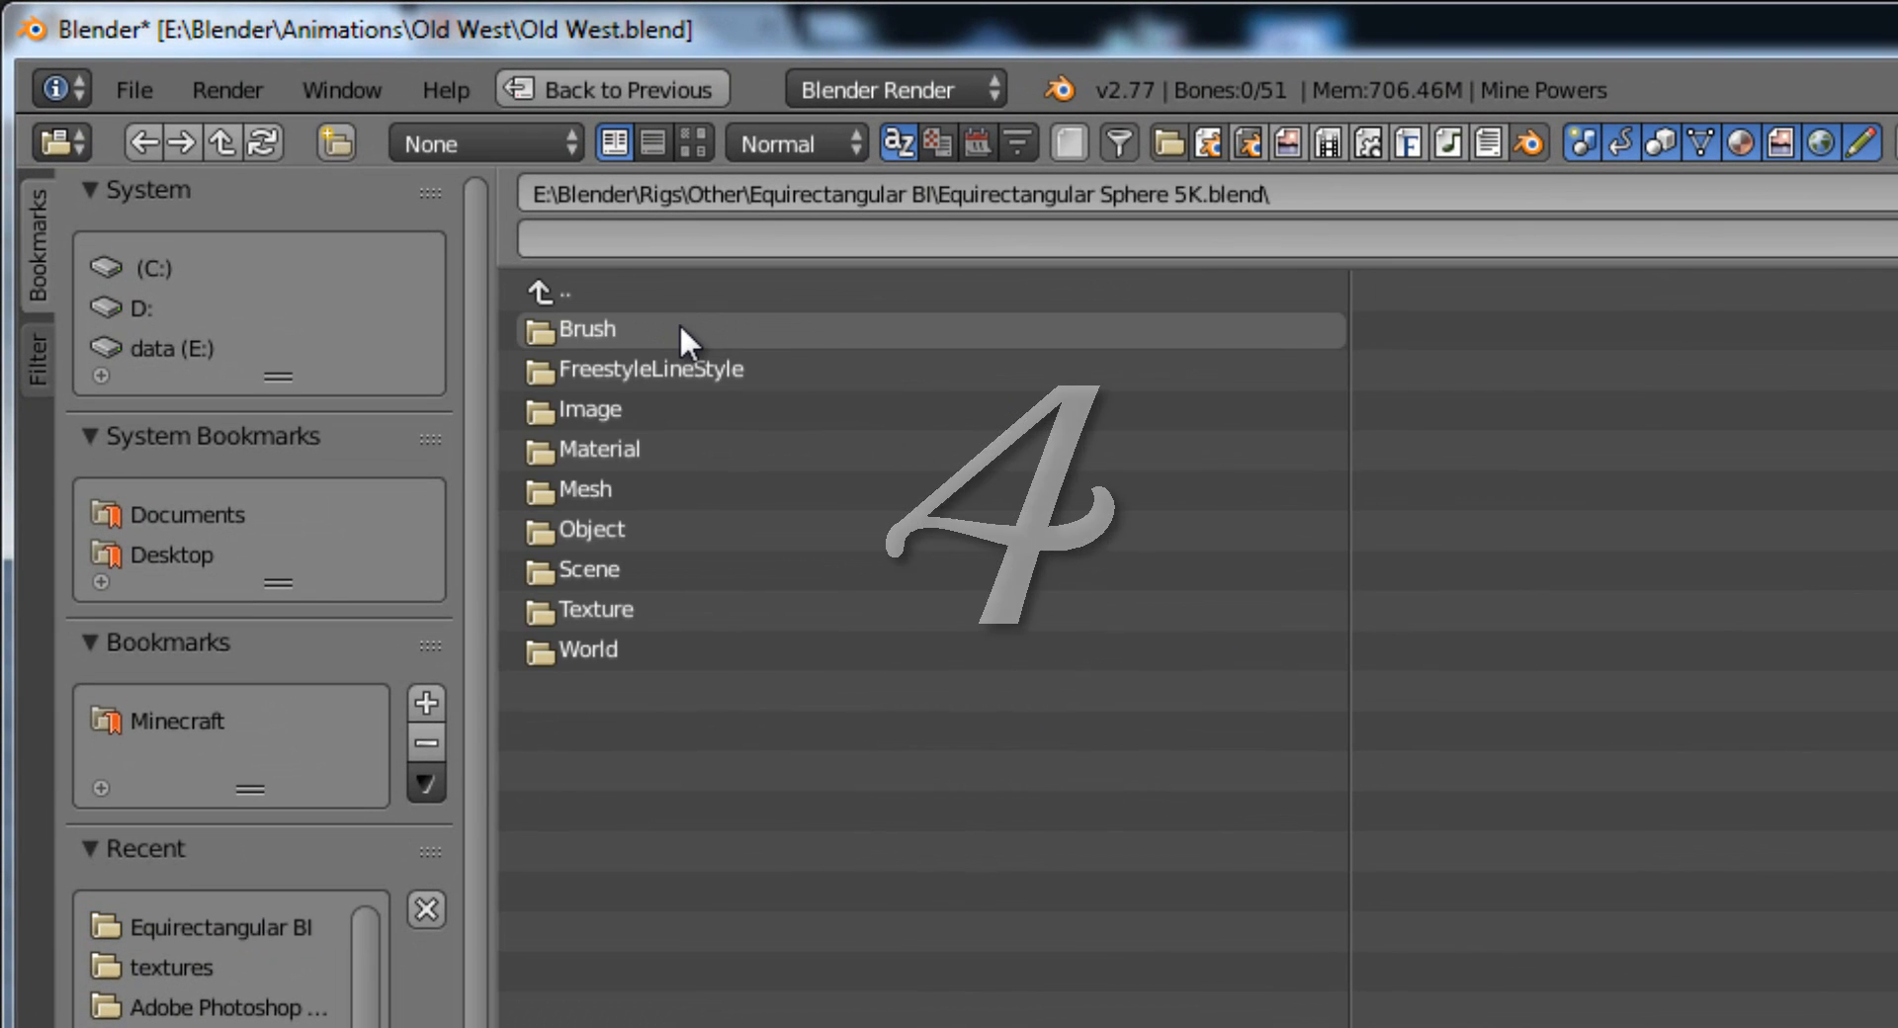
{"action": "double_click", "coordinate": [595, 530]}
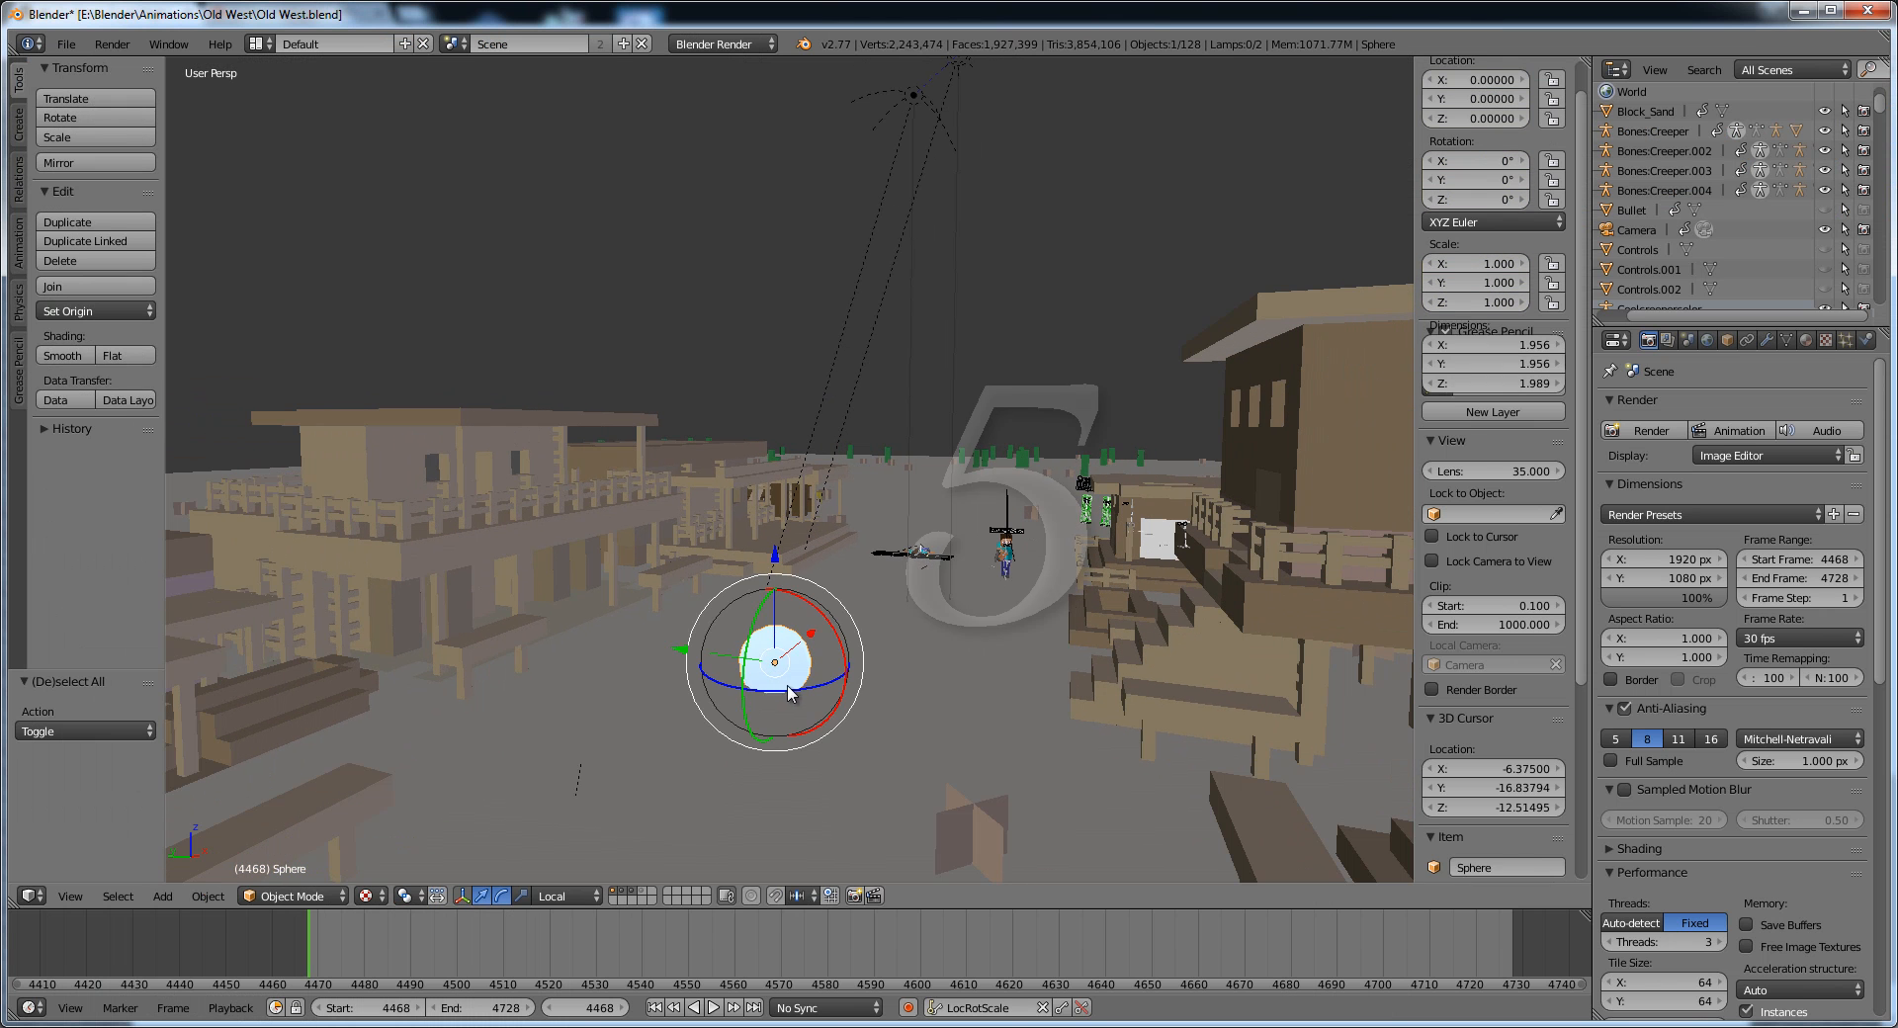
{"action": "left_click_drag", "start_coordinate": [775, 661], "coordinate": [623, 648]}
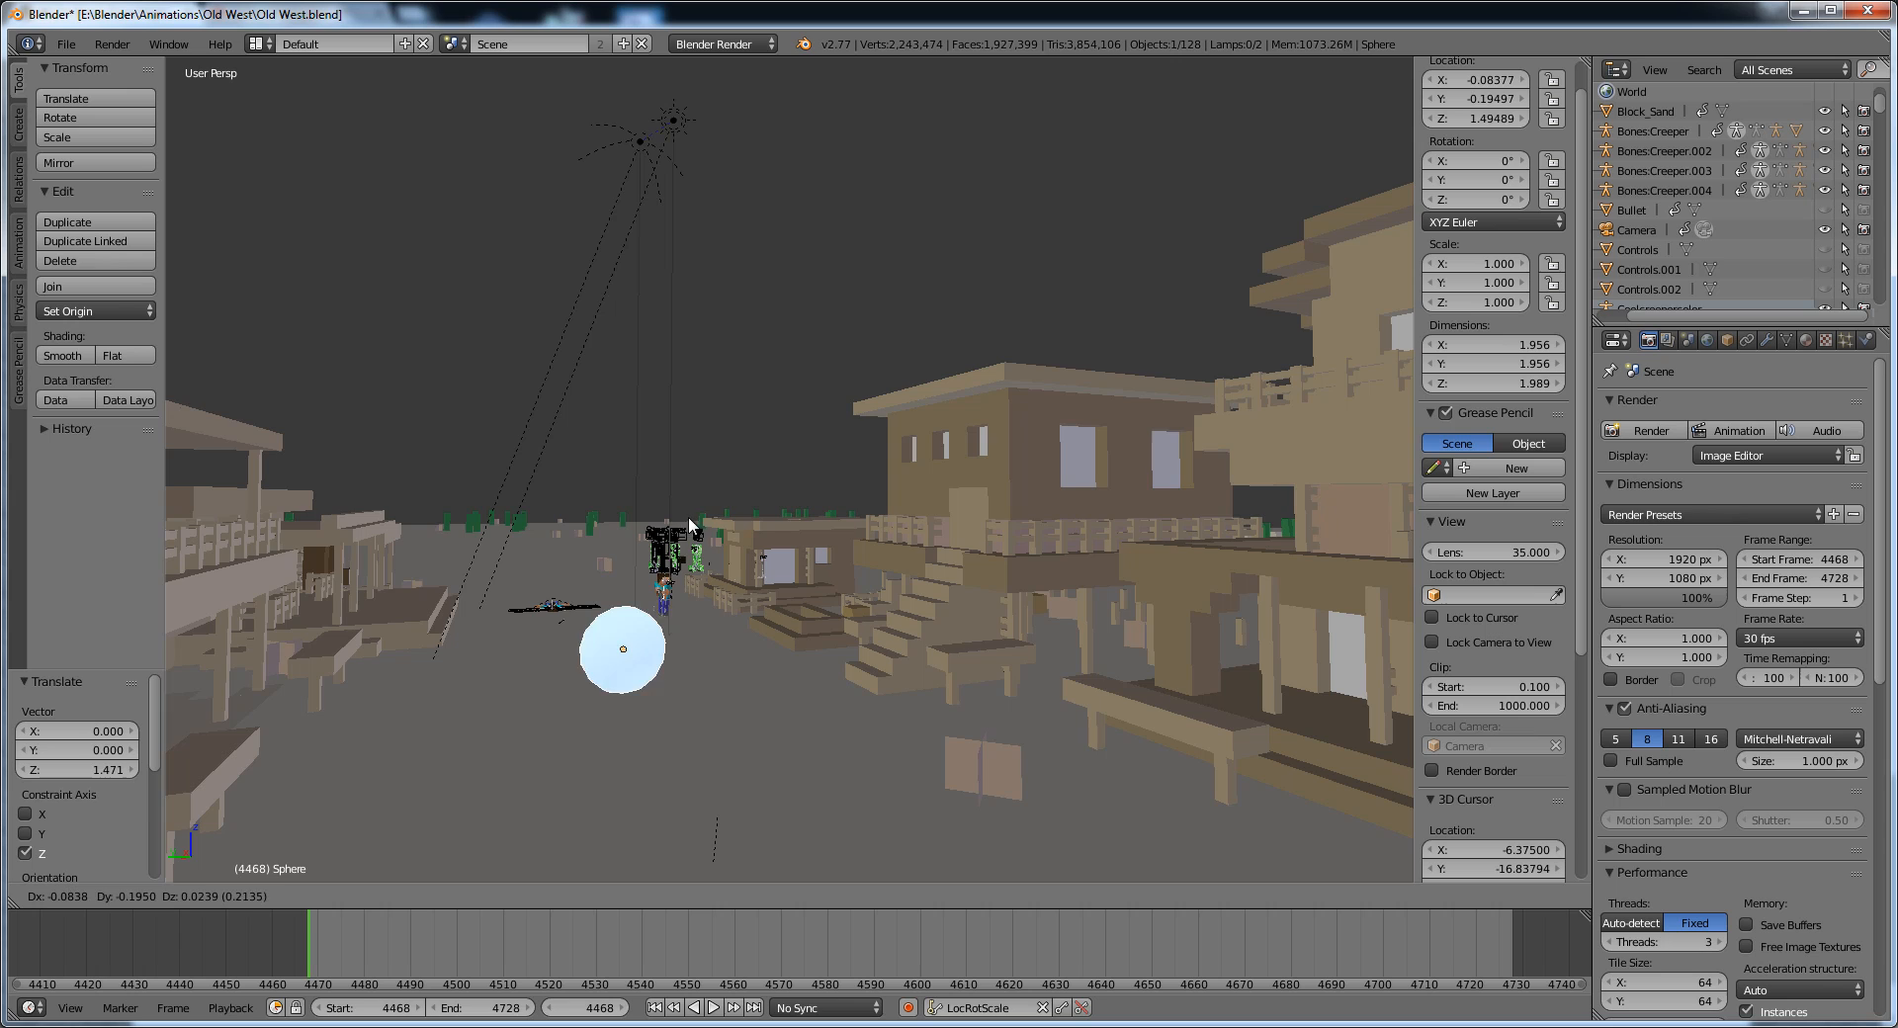
{"action": "left_click", "coordinate": [66, 43]}
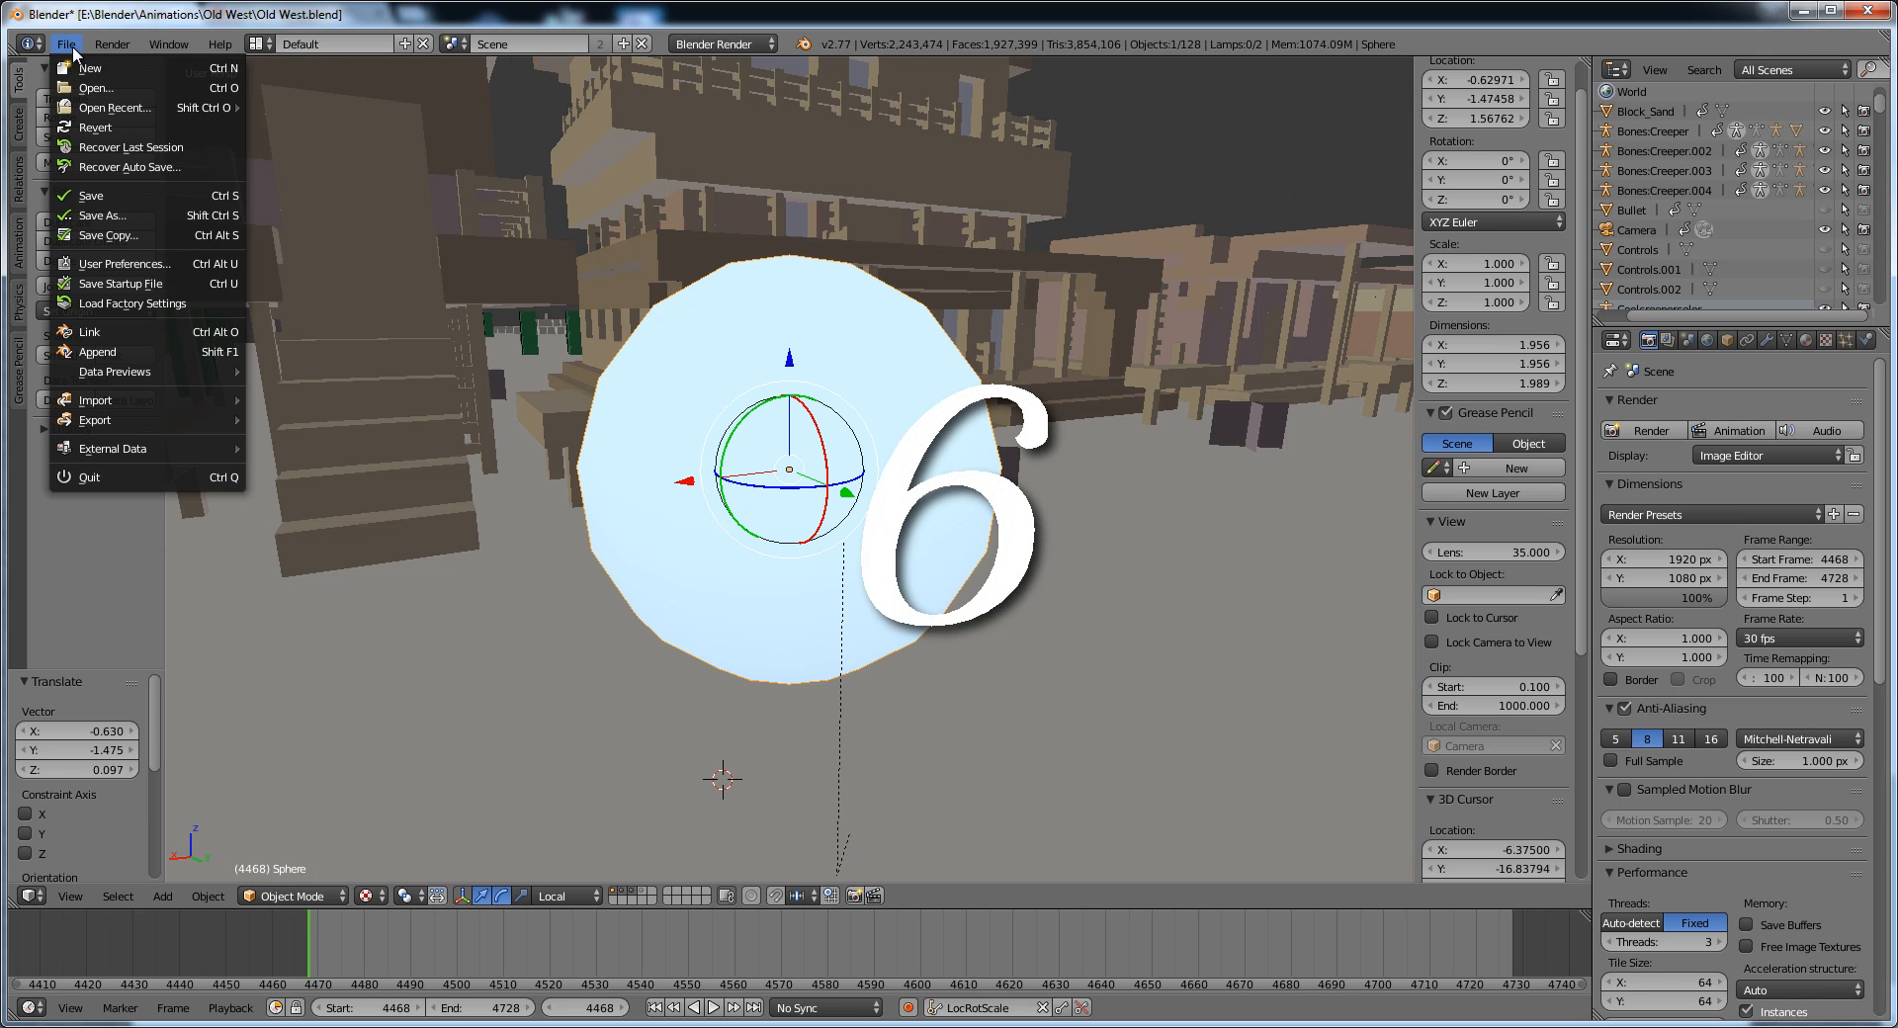
- In User Preferences Add-ons, search 'bake' and enable Object: Animated Render Baker
{"action": "left_click", "coordinate": [125, 263]}
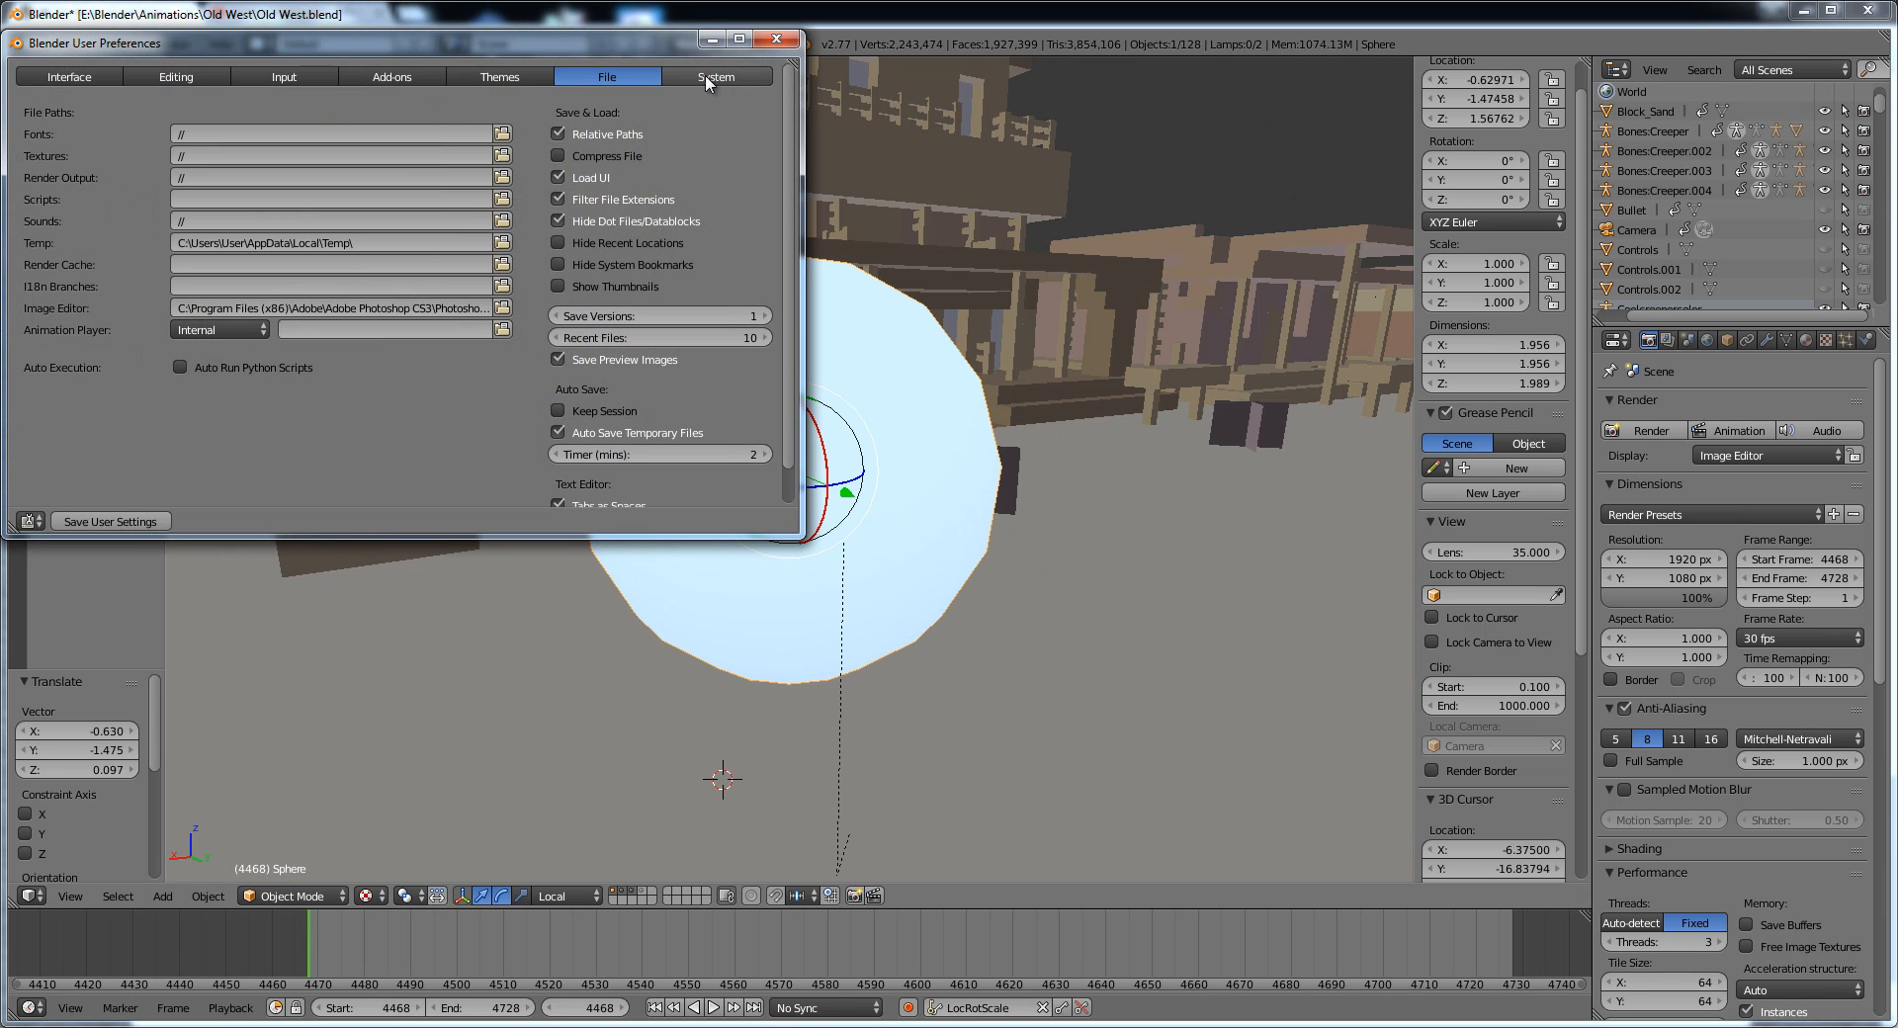
{"action": "left_click", "coordinate": [391, 77]}
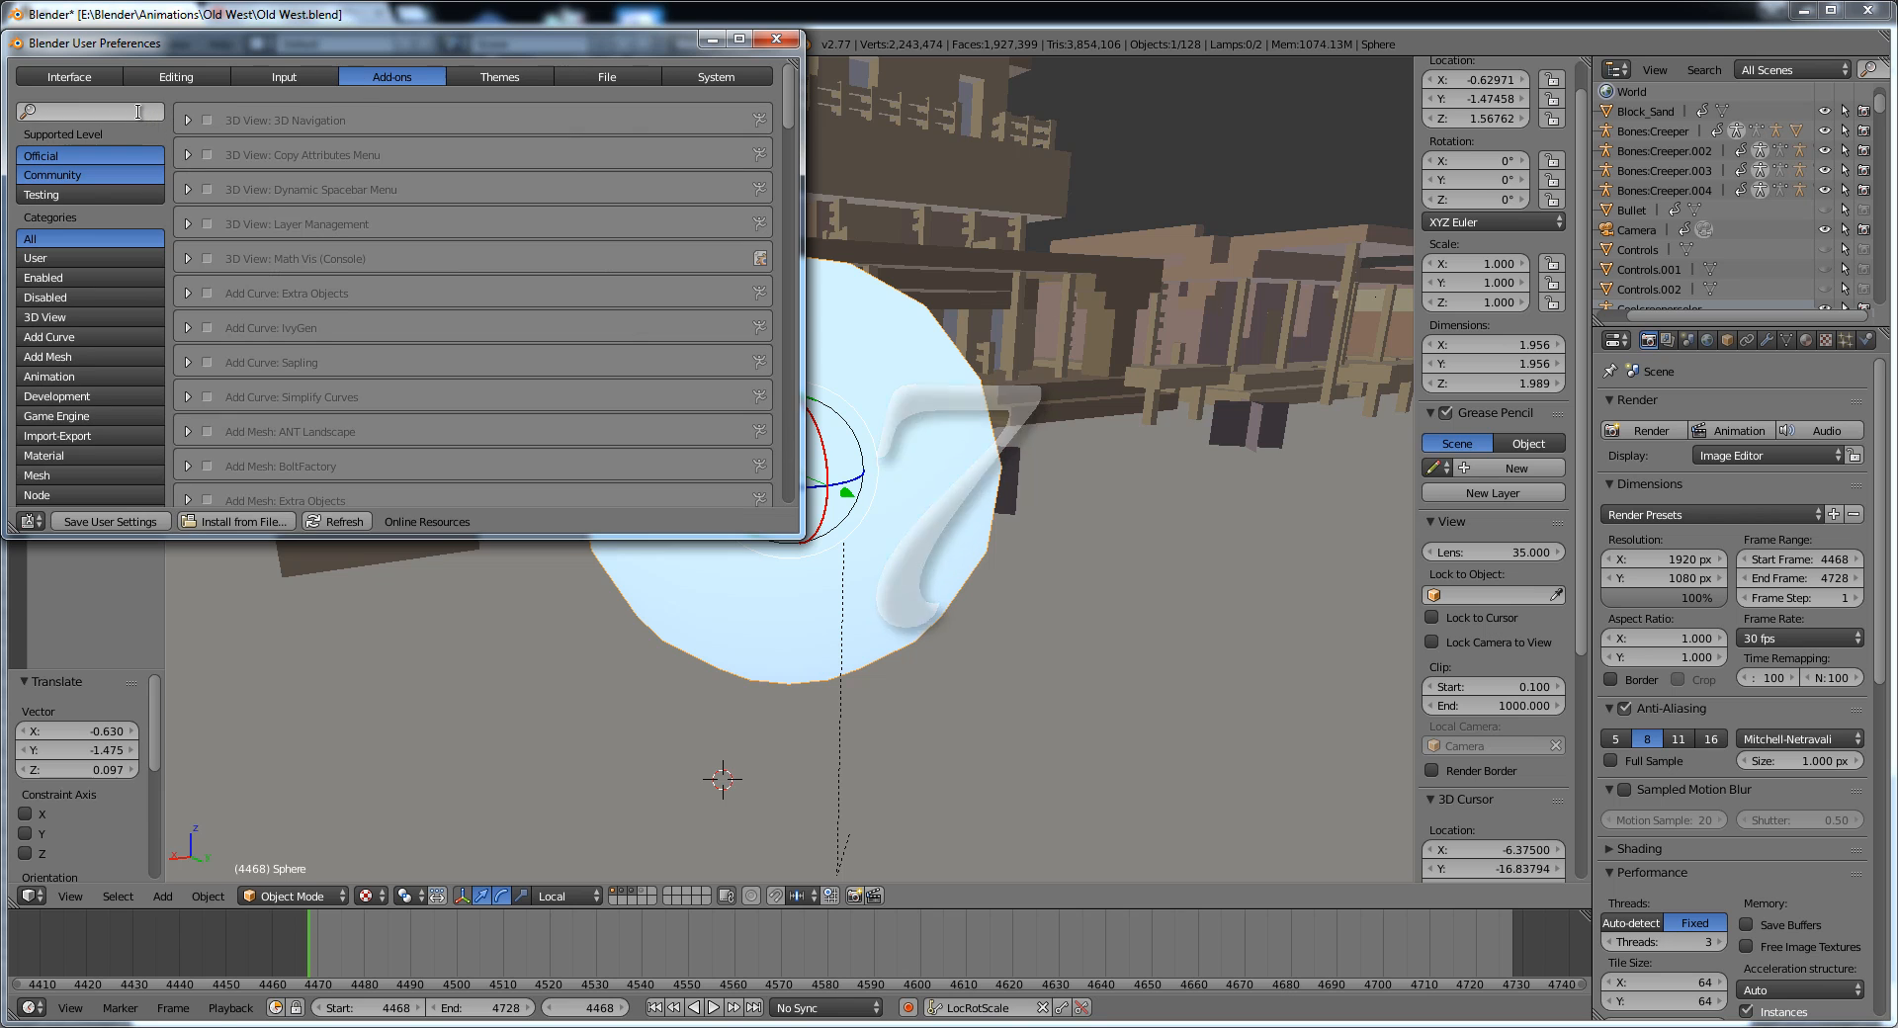
{"action": "type", "text": "bake"}
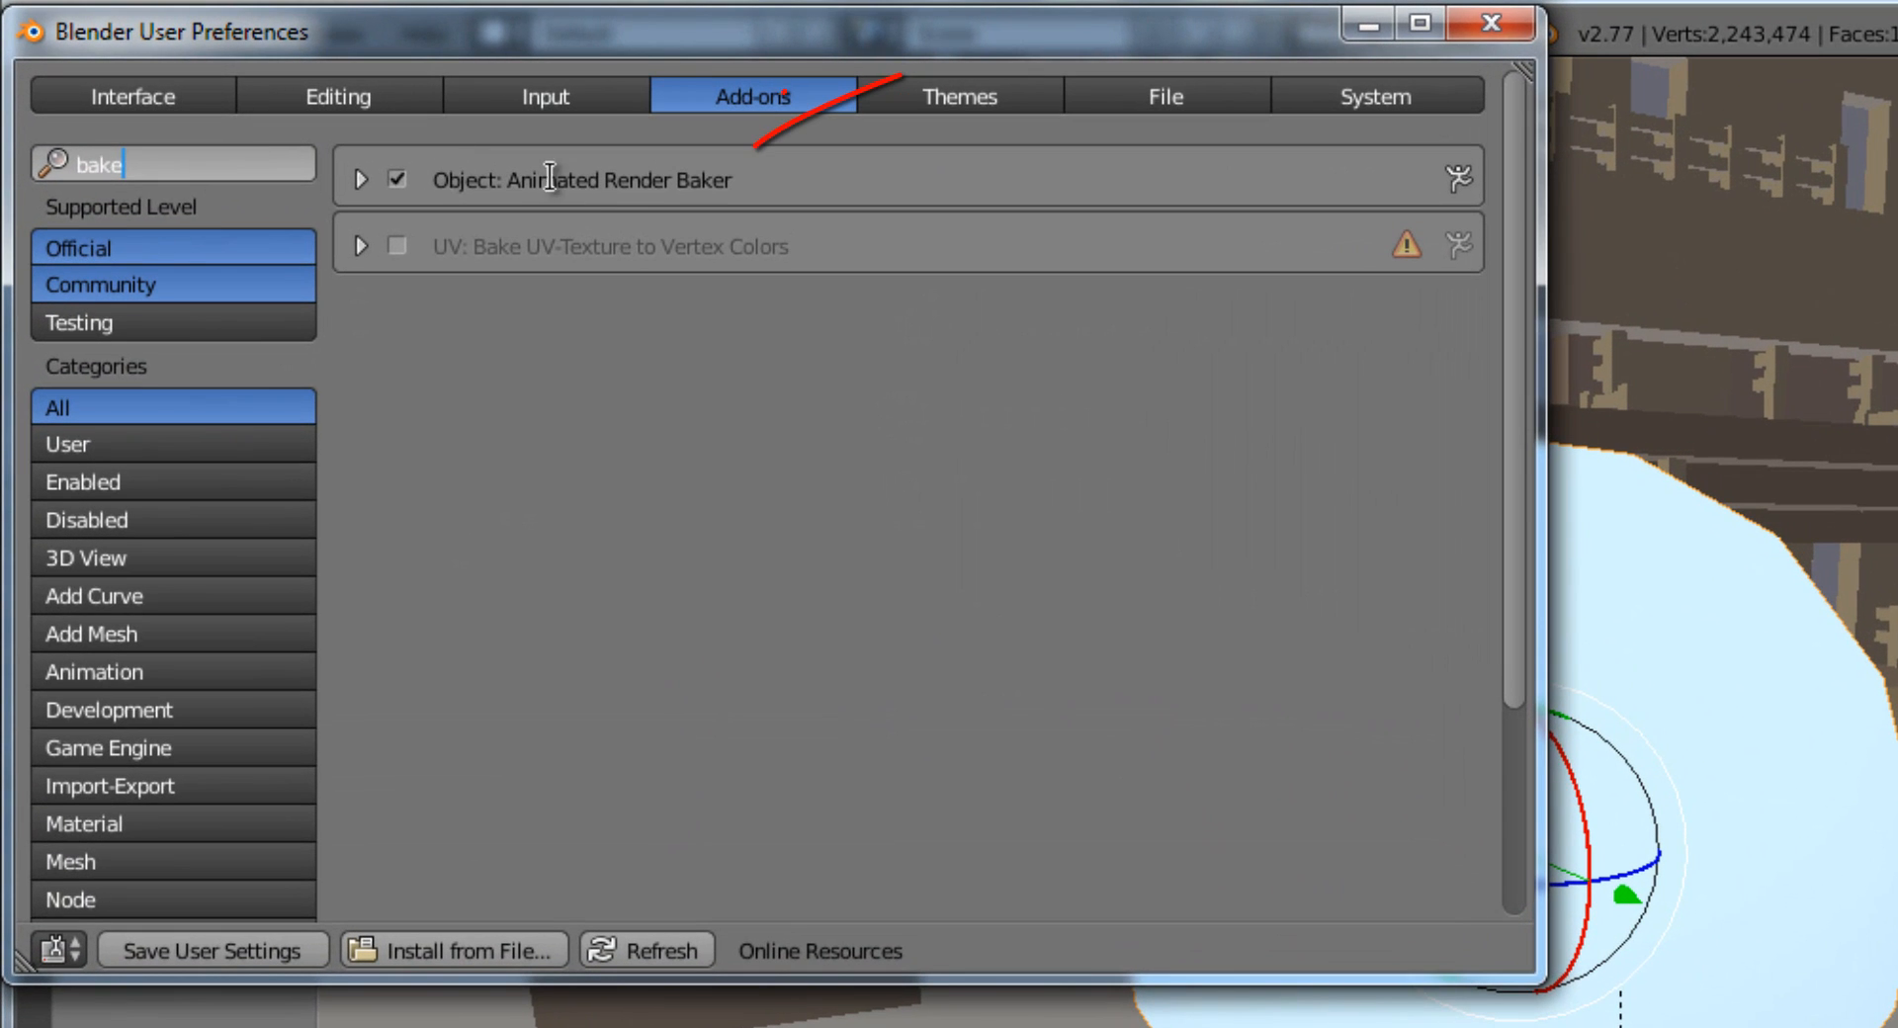
{"action": "mouse_move", "coordinate": [507, 206]}
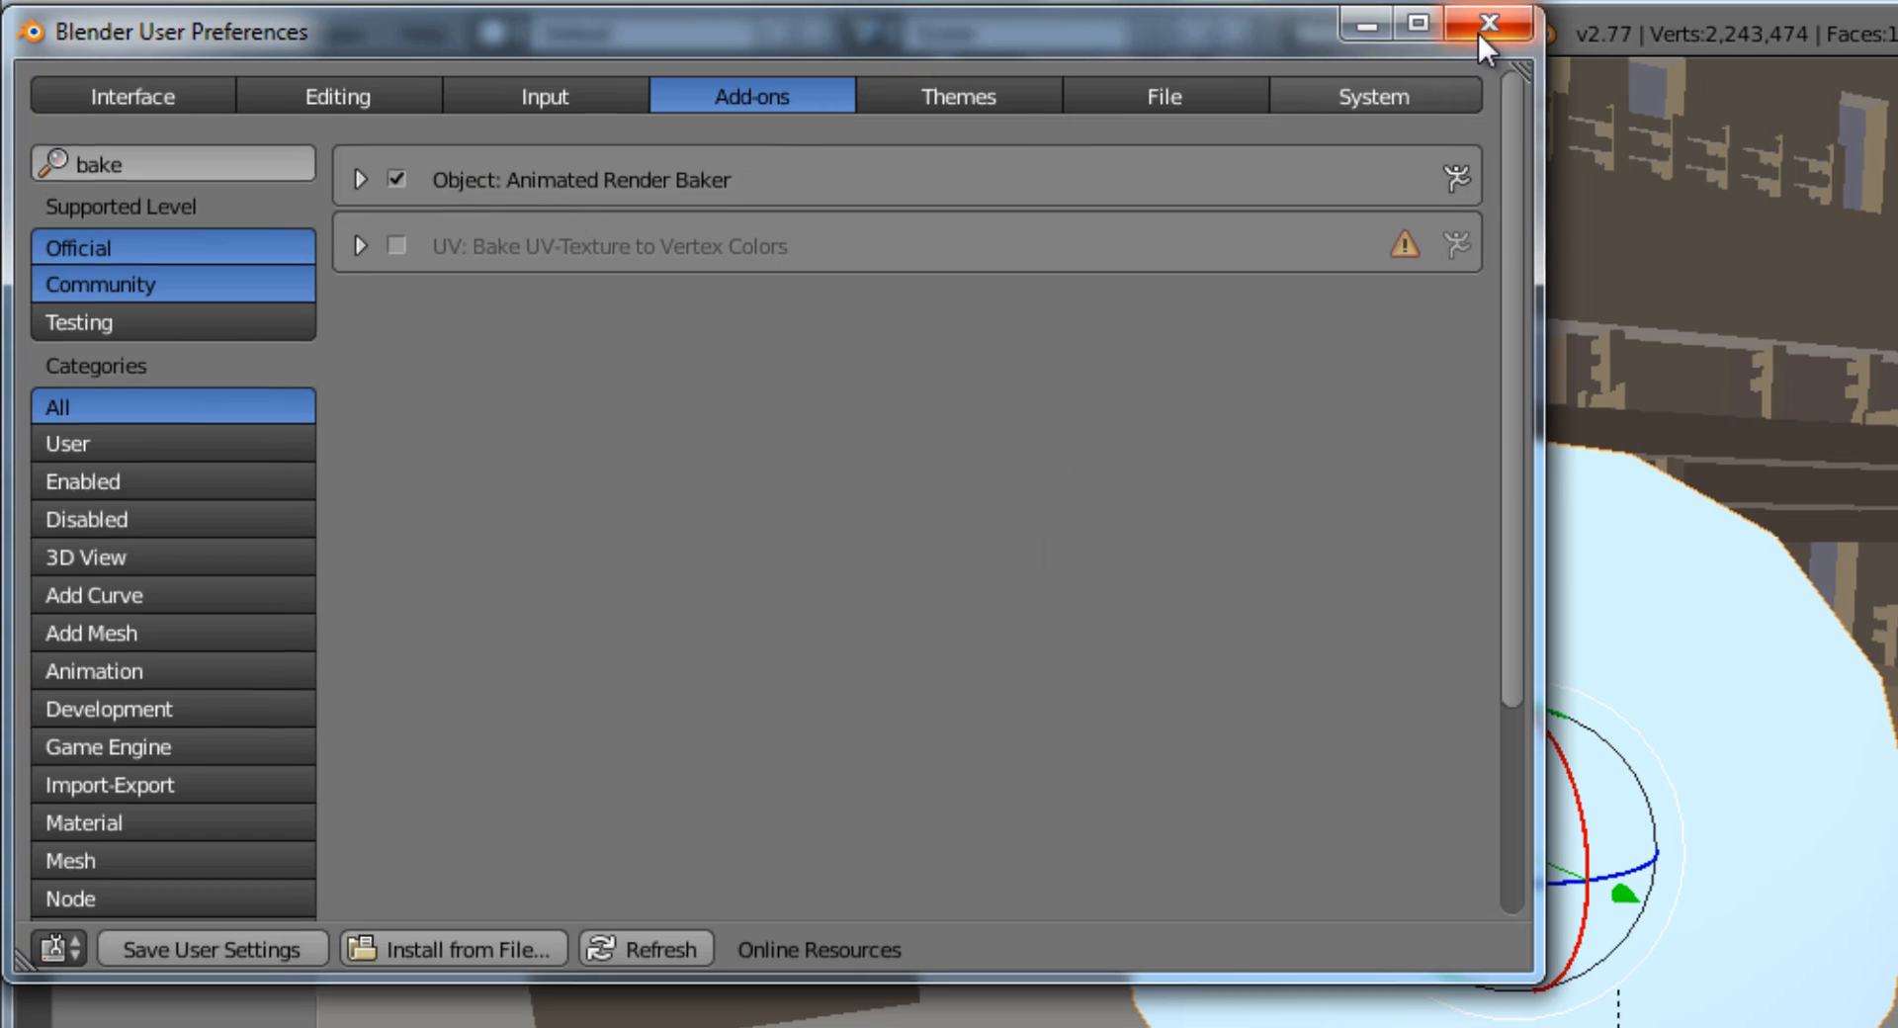
{"action": "left_click", "coordinate": [1487, 22]}
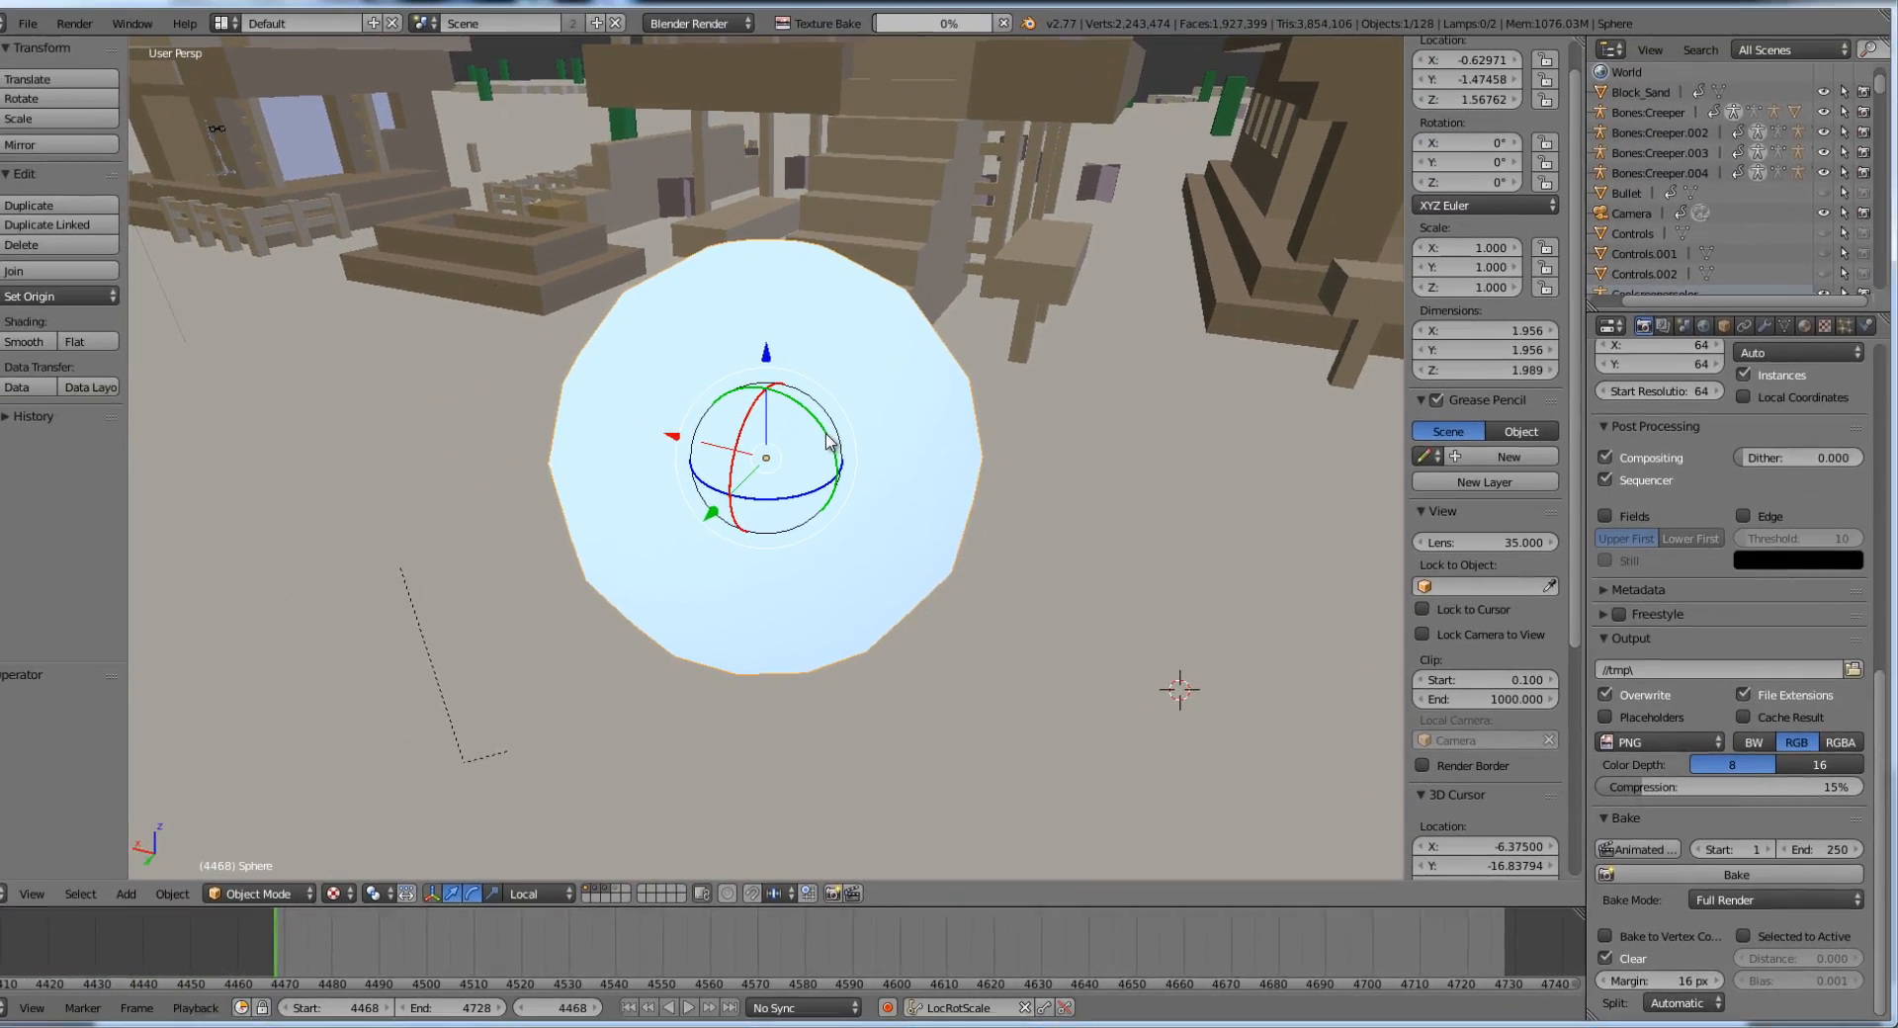
- Switch the screen layout to UV Editing to view the baked panorama beside the sphere
{"action": "left_click", "coordinate": [257, 24]}
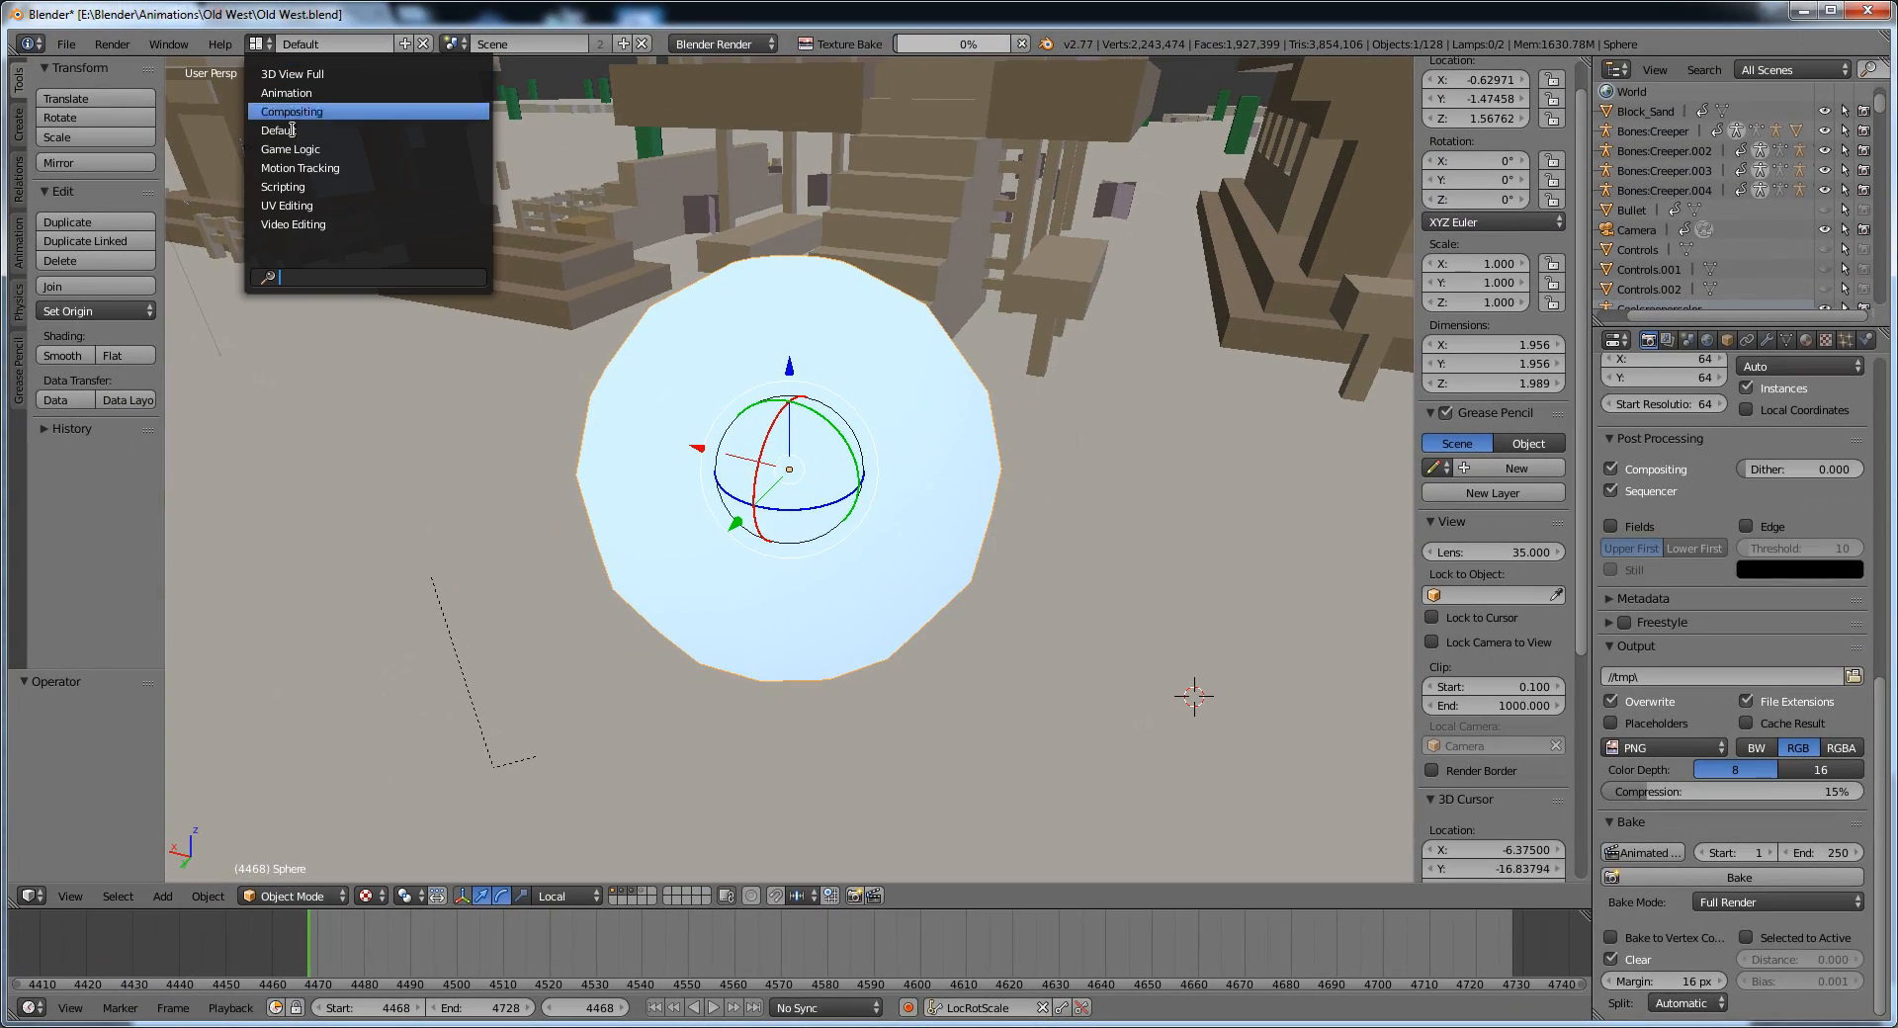
{"action": "left_click", "coordinate": [287, 205]}
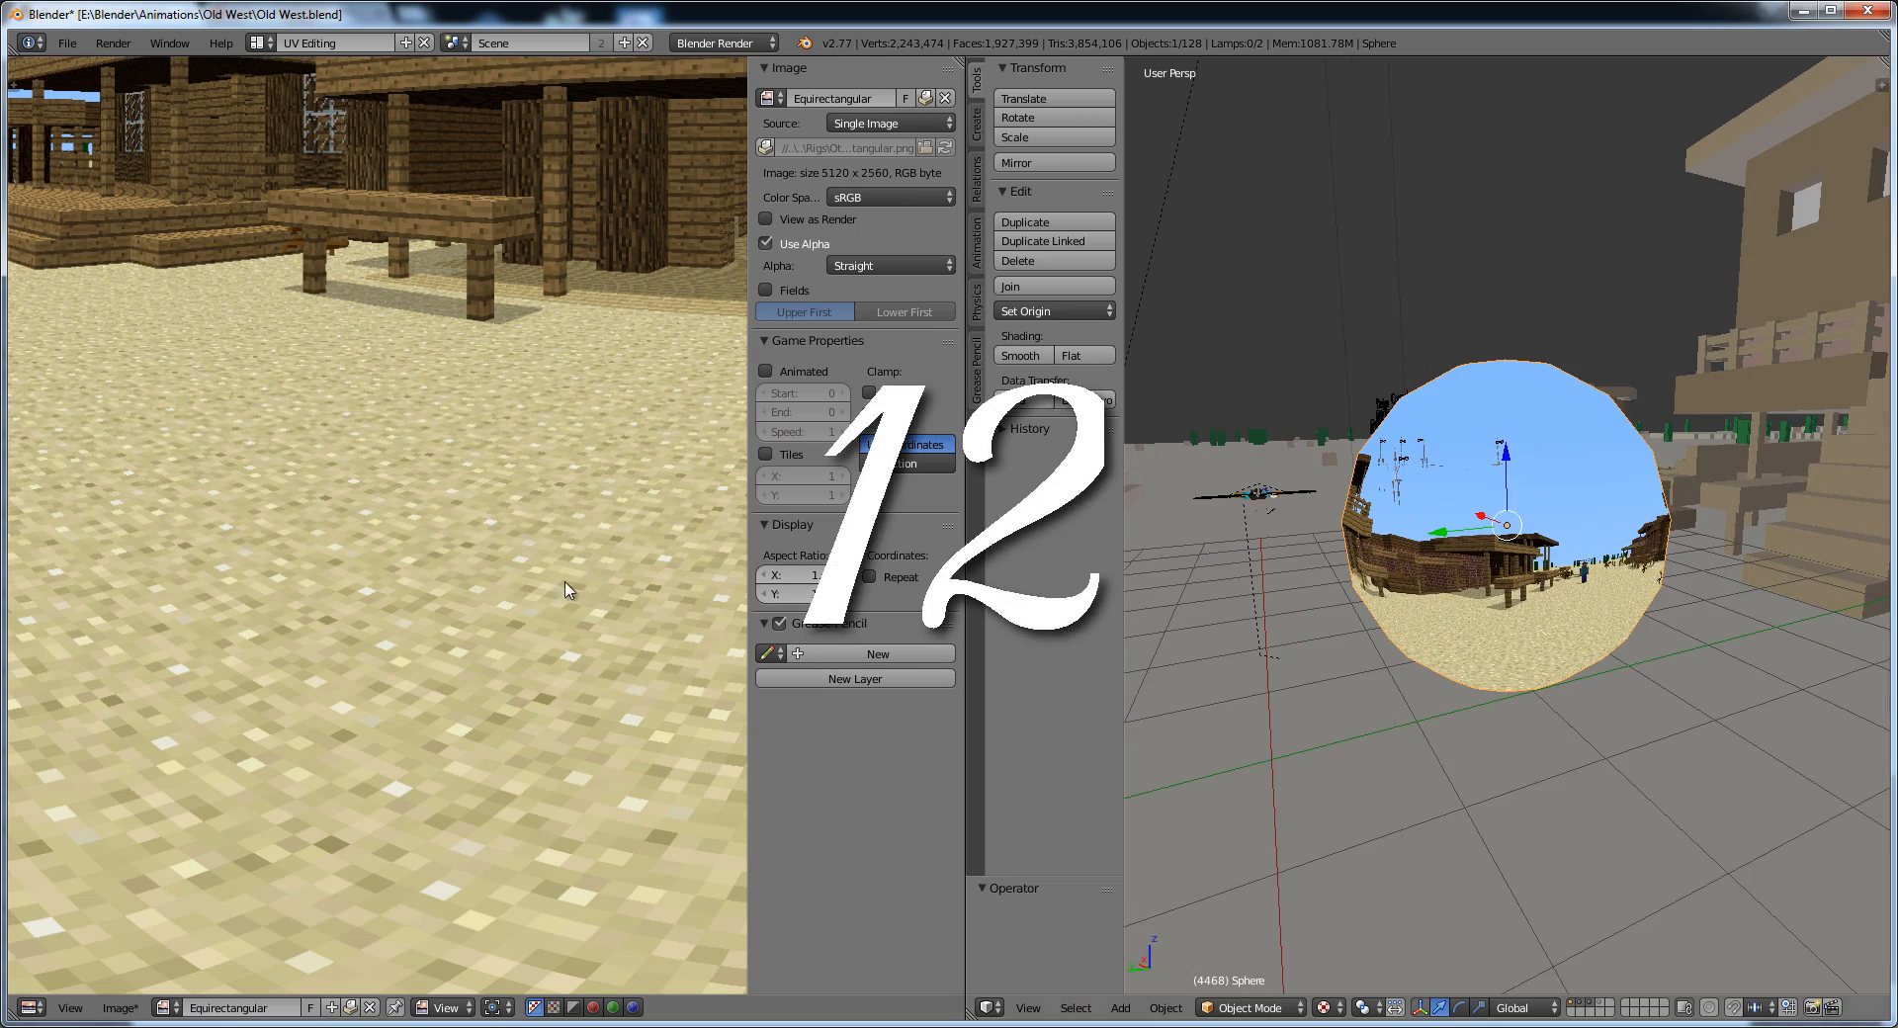
- Save the baked equirectangular image to disk via Image > Save As Image
{"action": "left_click", "coordinate": [119, 1008]}
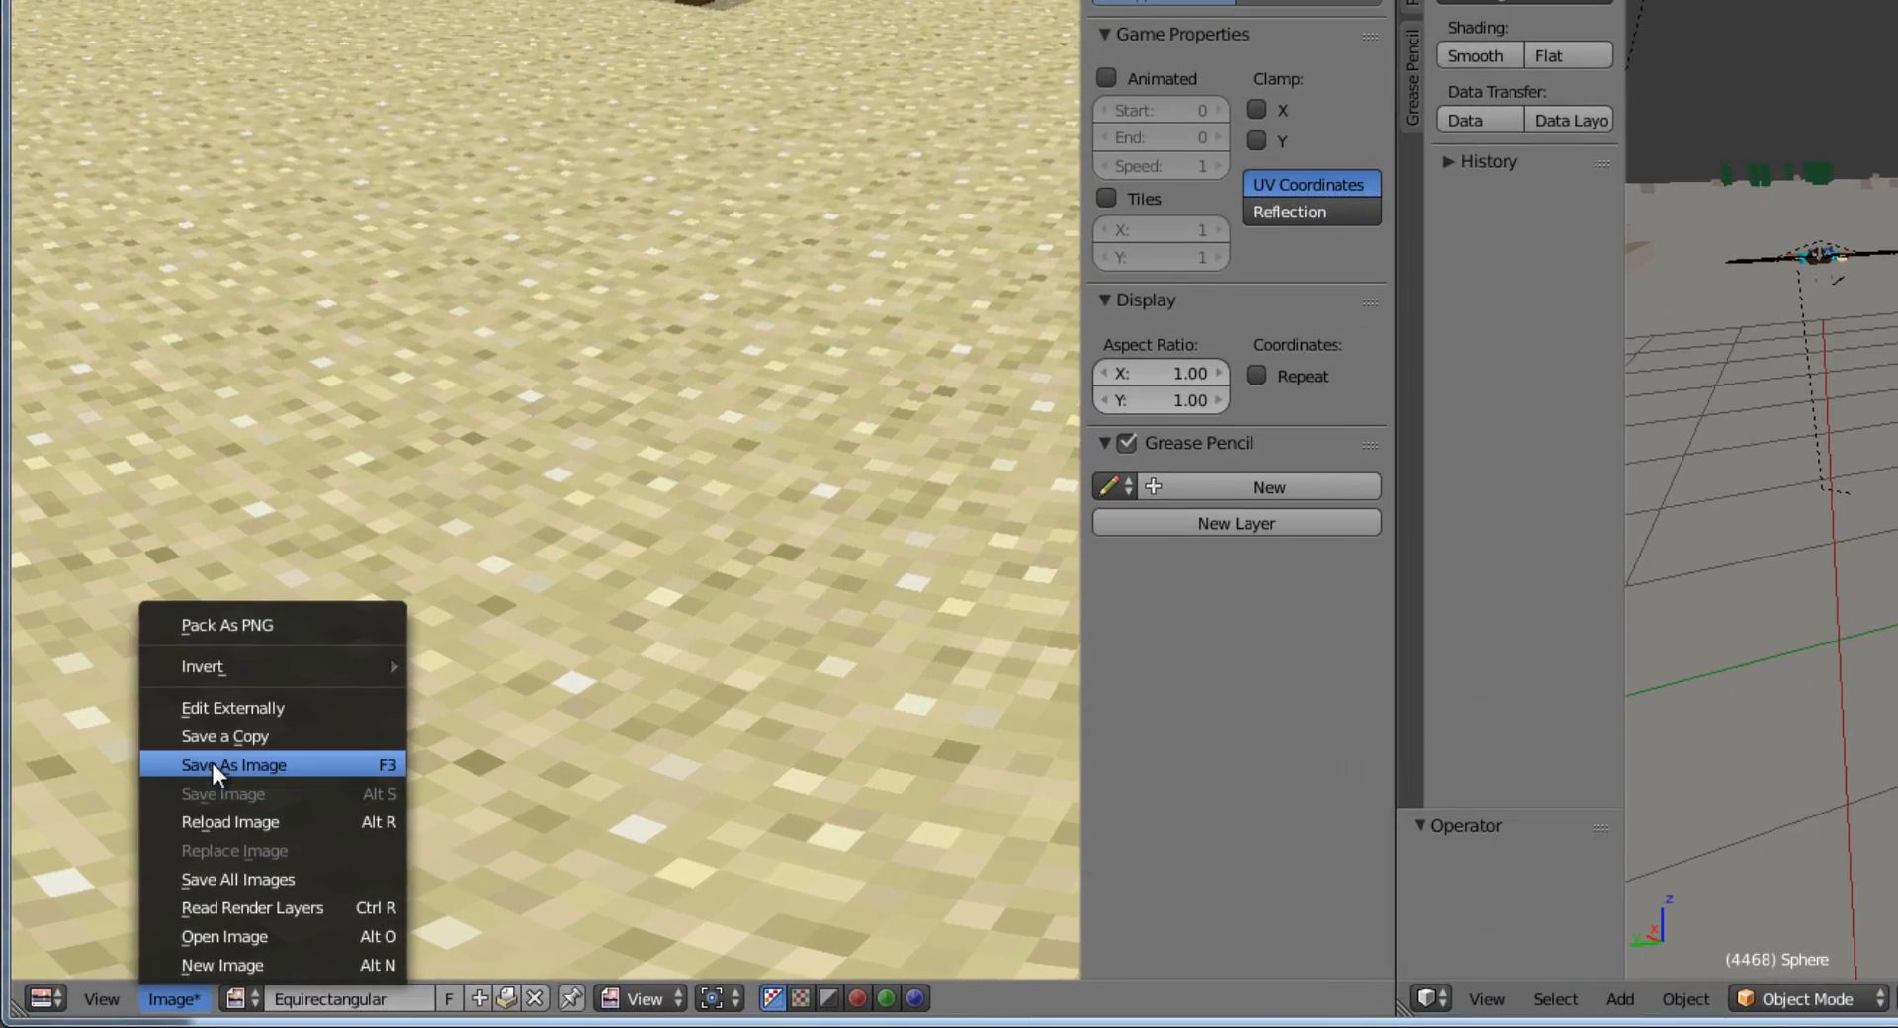
{"action": "left_click", "coordinate": [234, 763]}
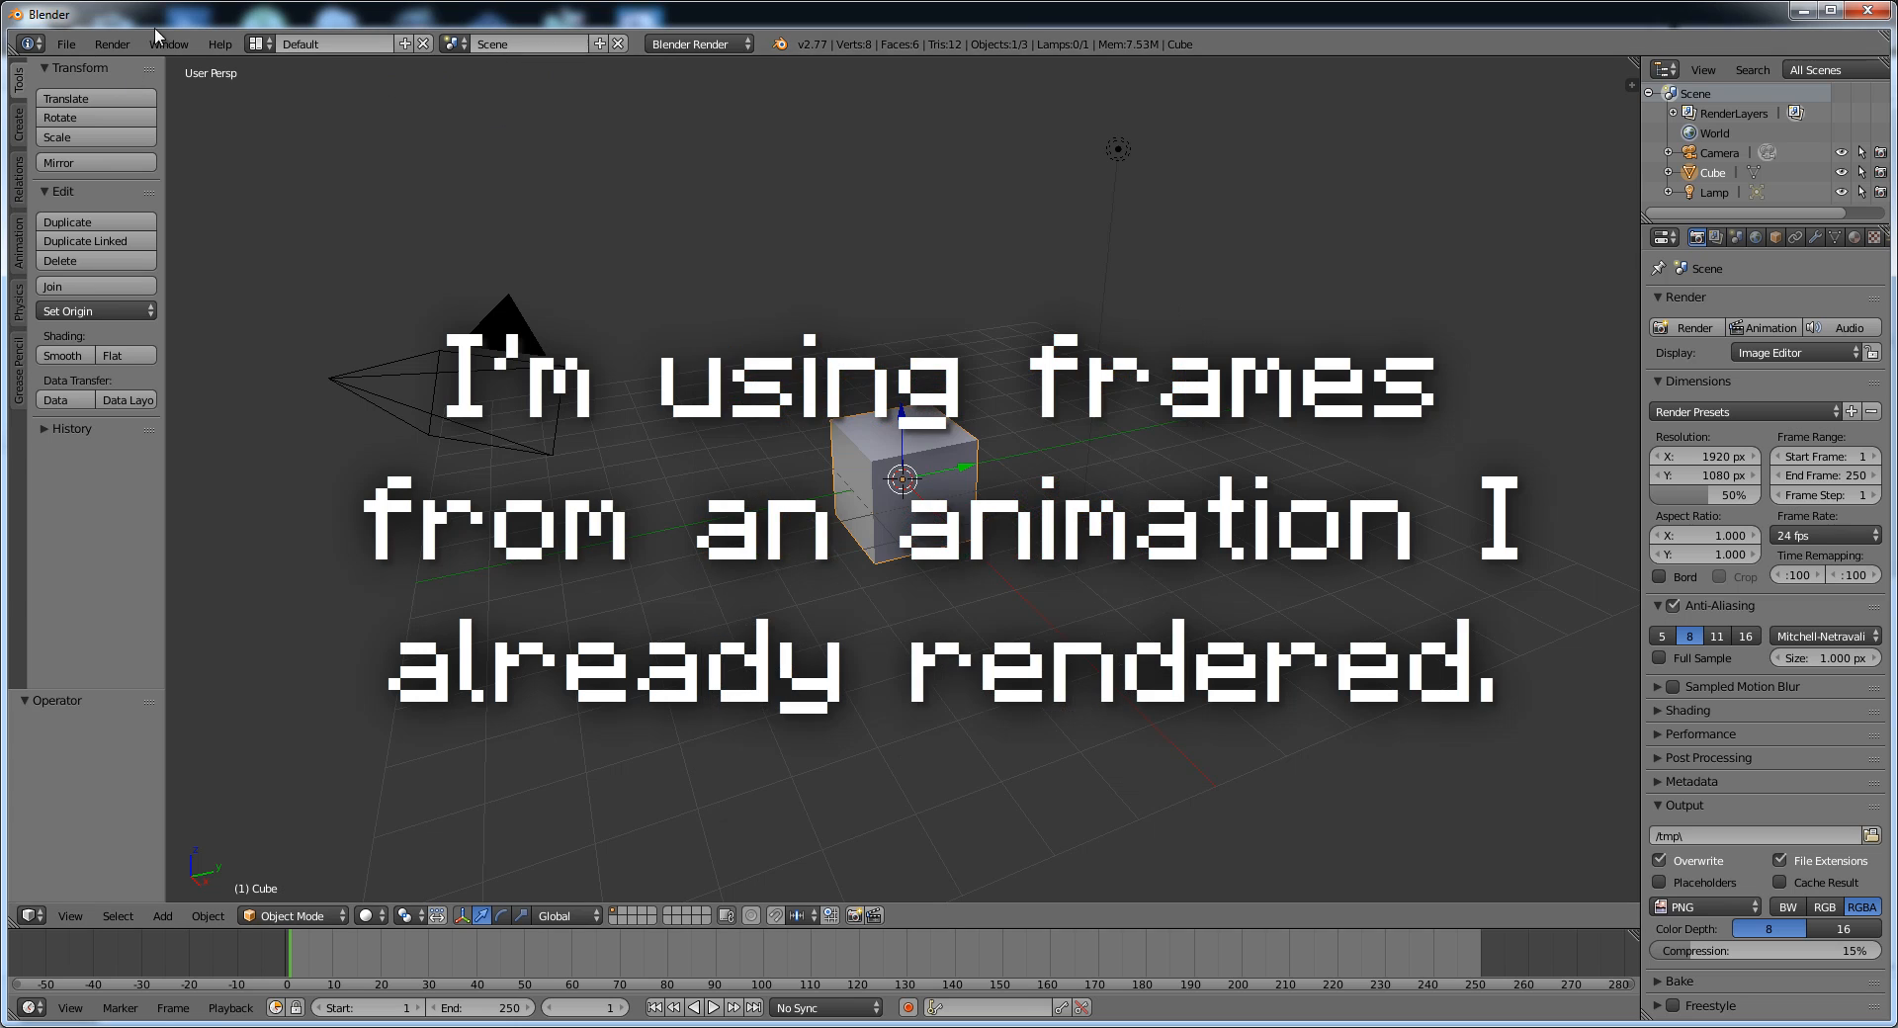
- In the Video Editing layout, add all rendered PNG frames as one image strip
{"action": "left_click", "coordinate": [326, 42]}
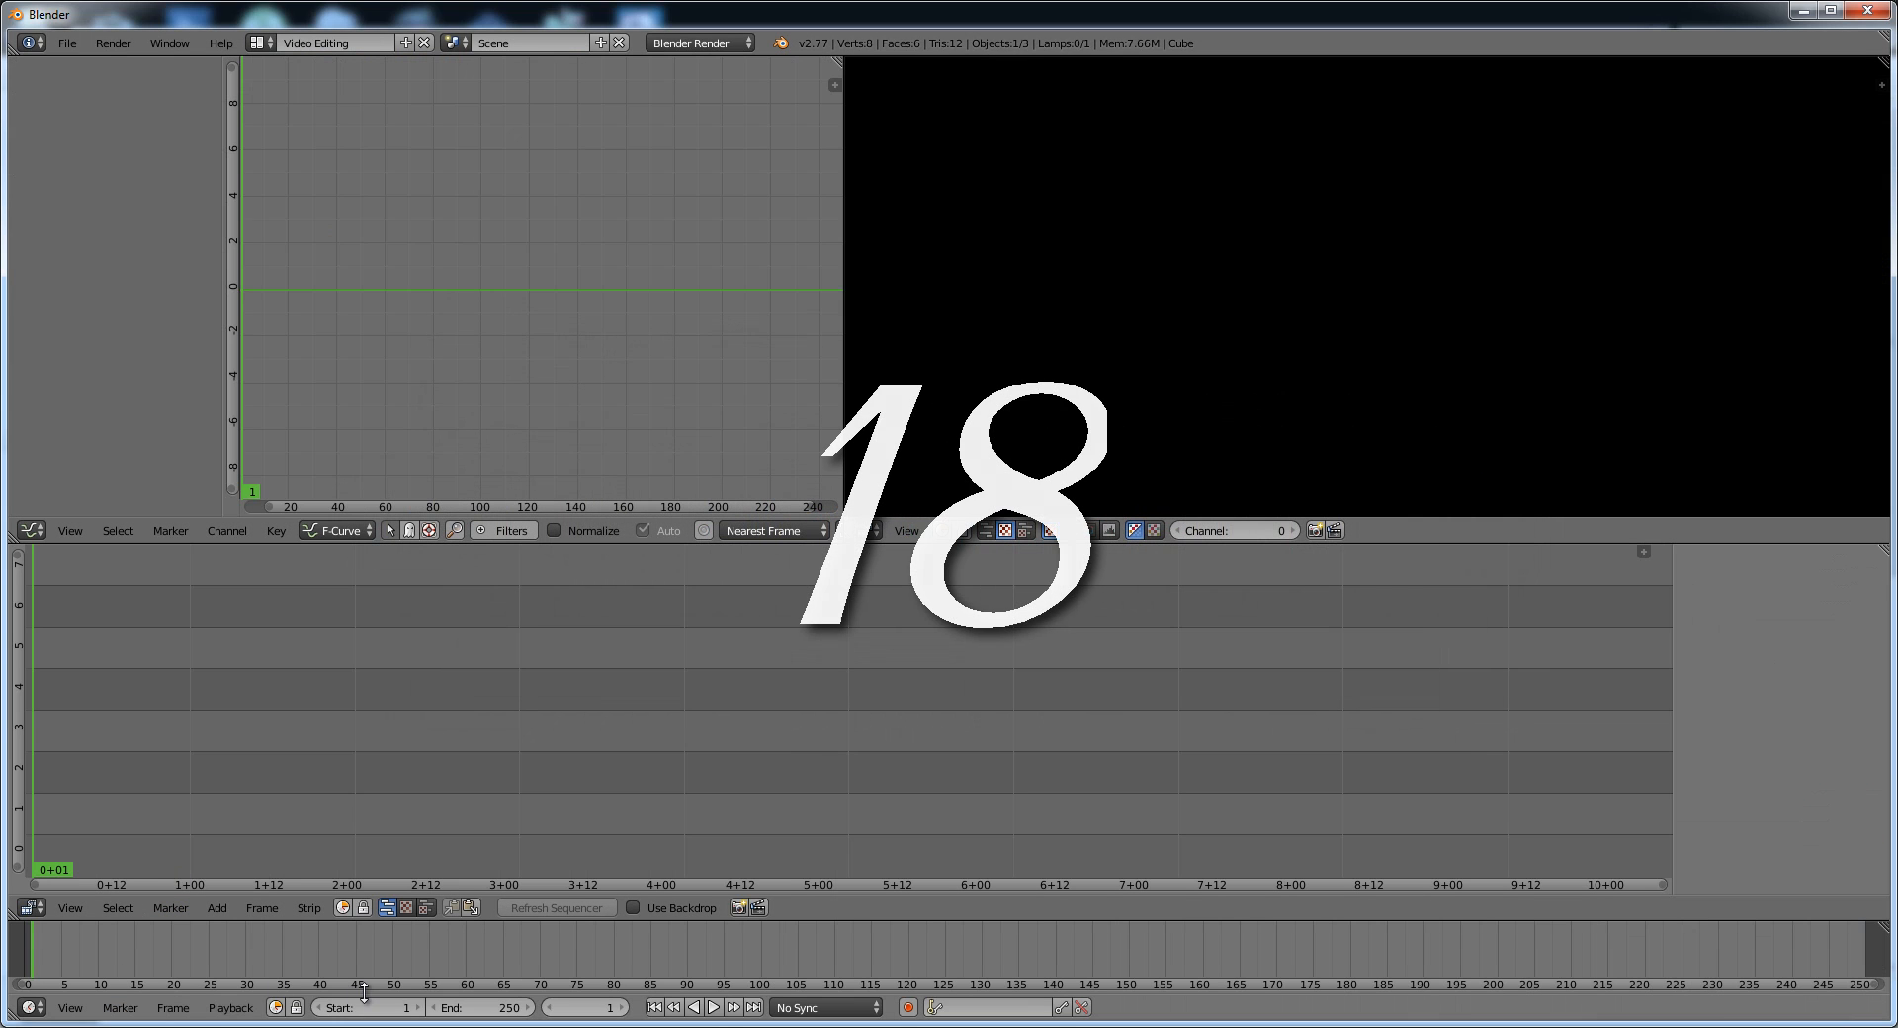
{"action": "left_click", "coordinate": [218, 907]}
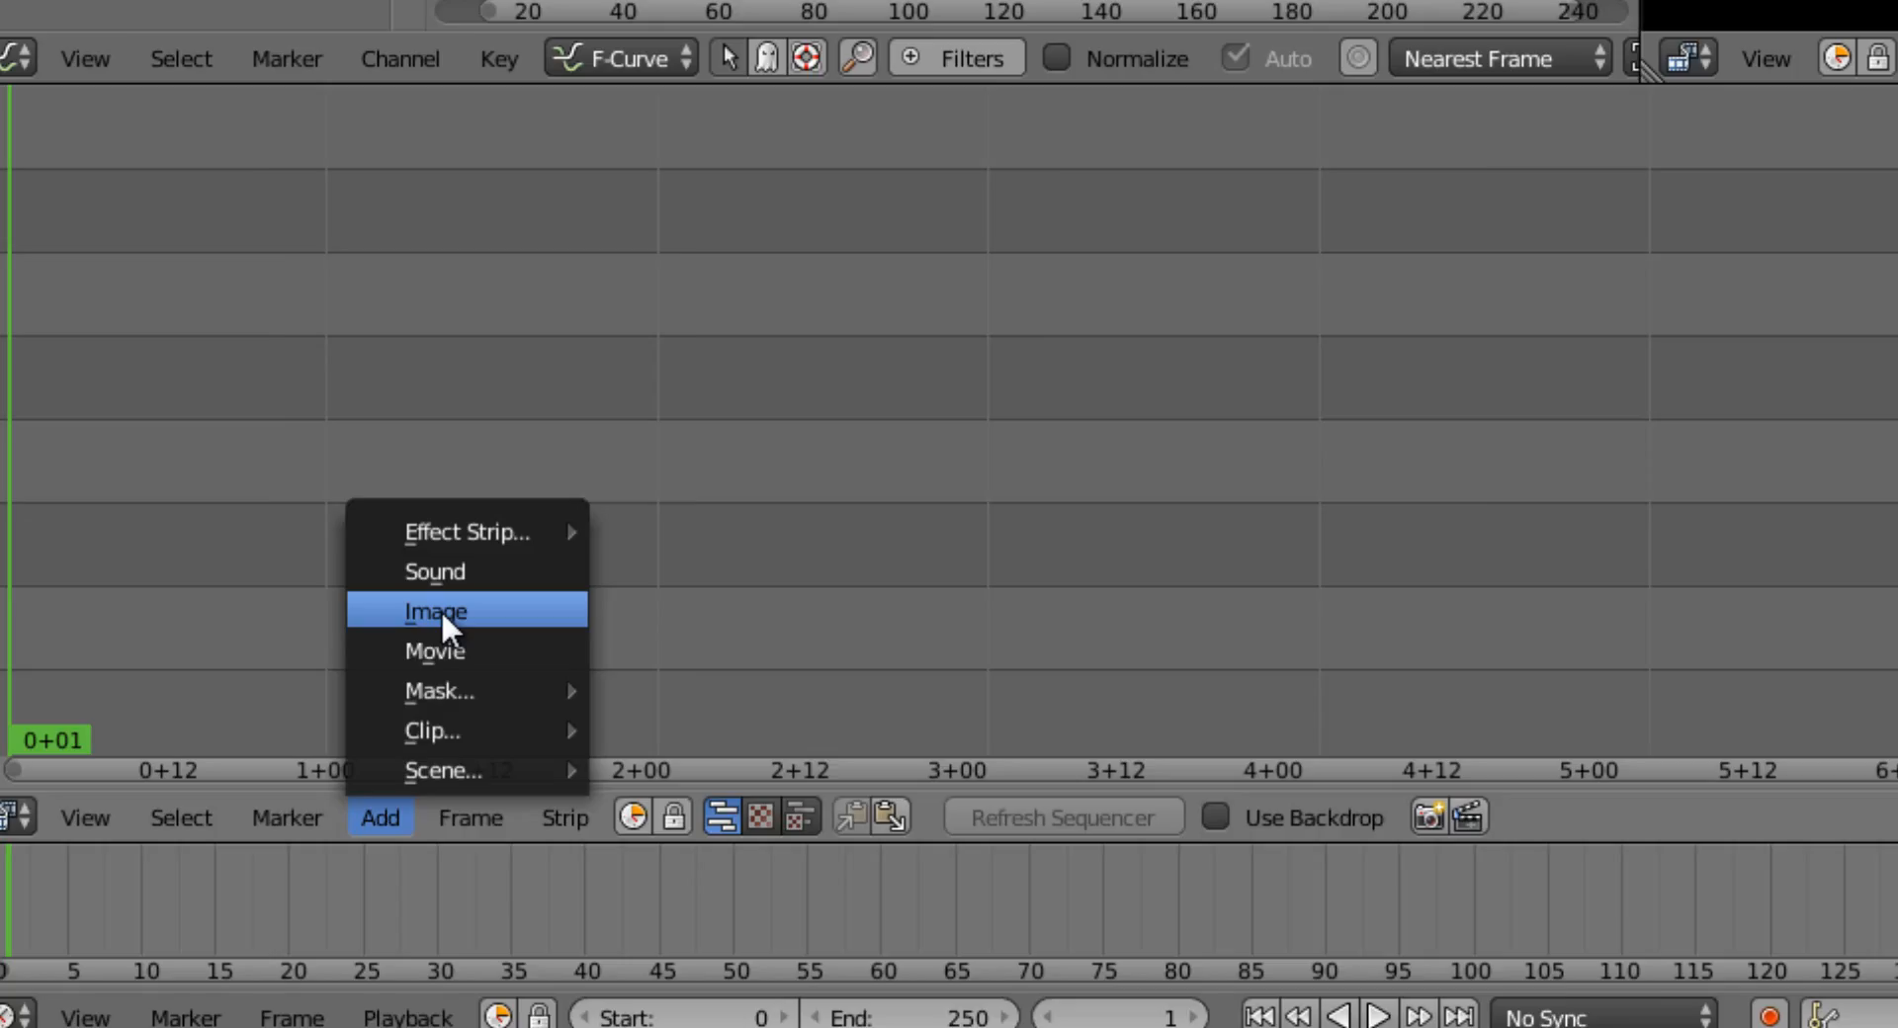
{"action": "left_click", "coordinate": [435, 612]}
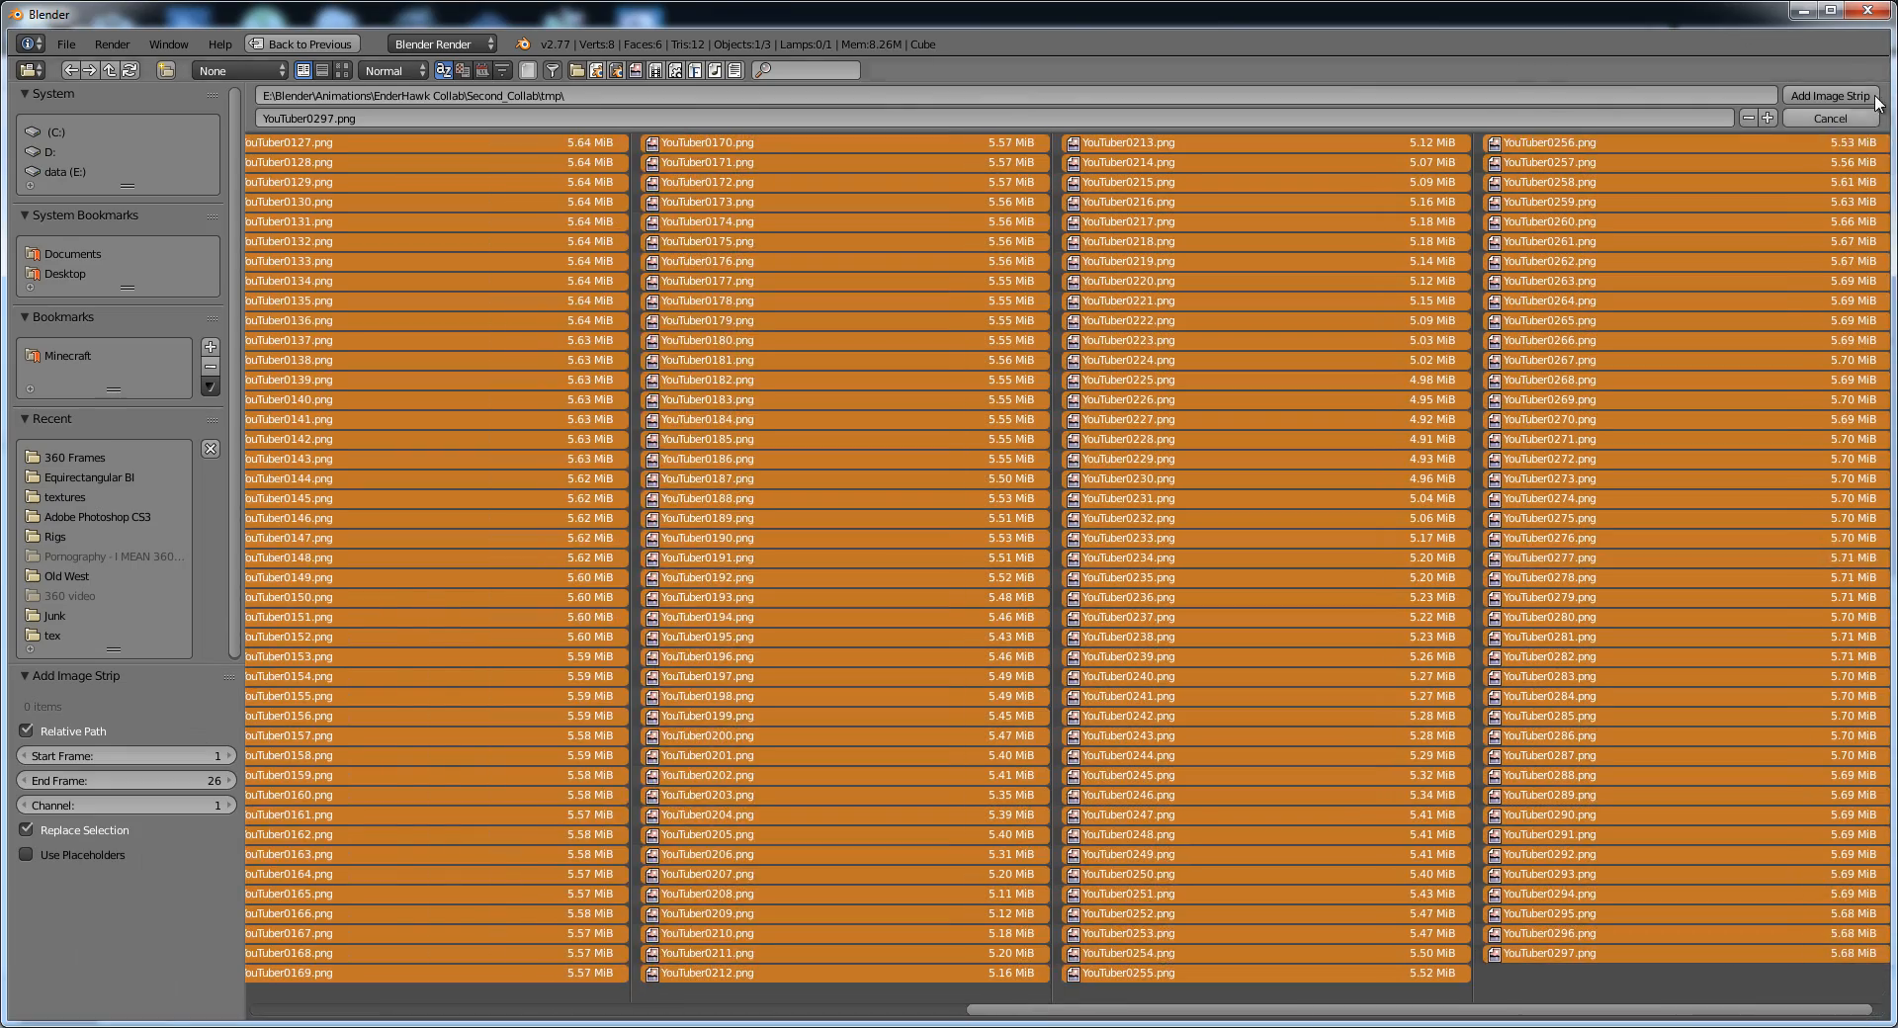
{"action": "left_click", "coordinate": [1829, 95]}
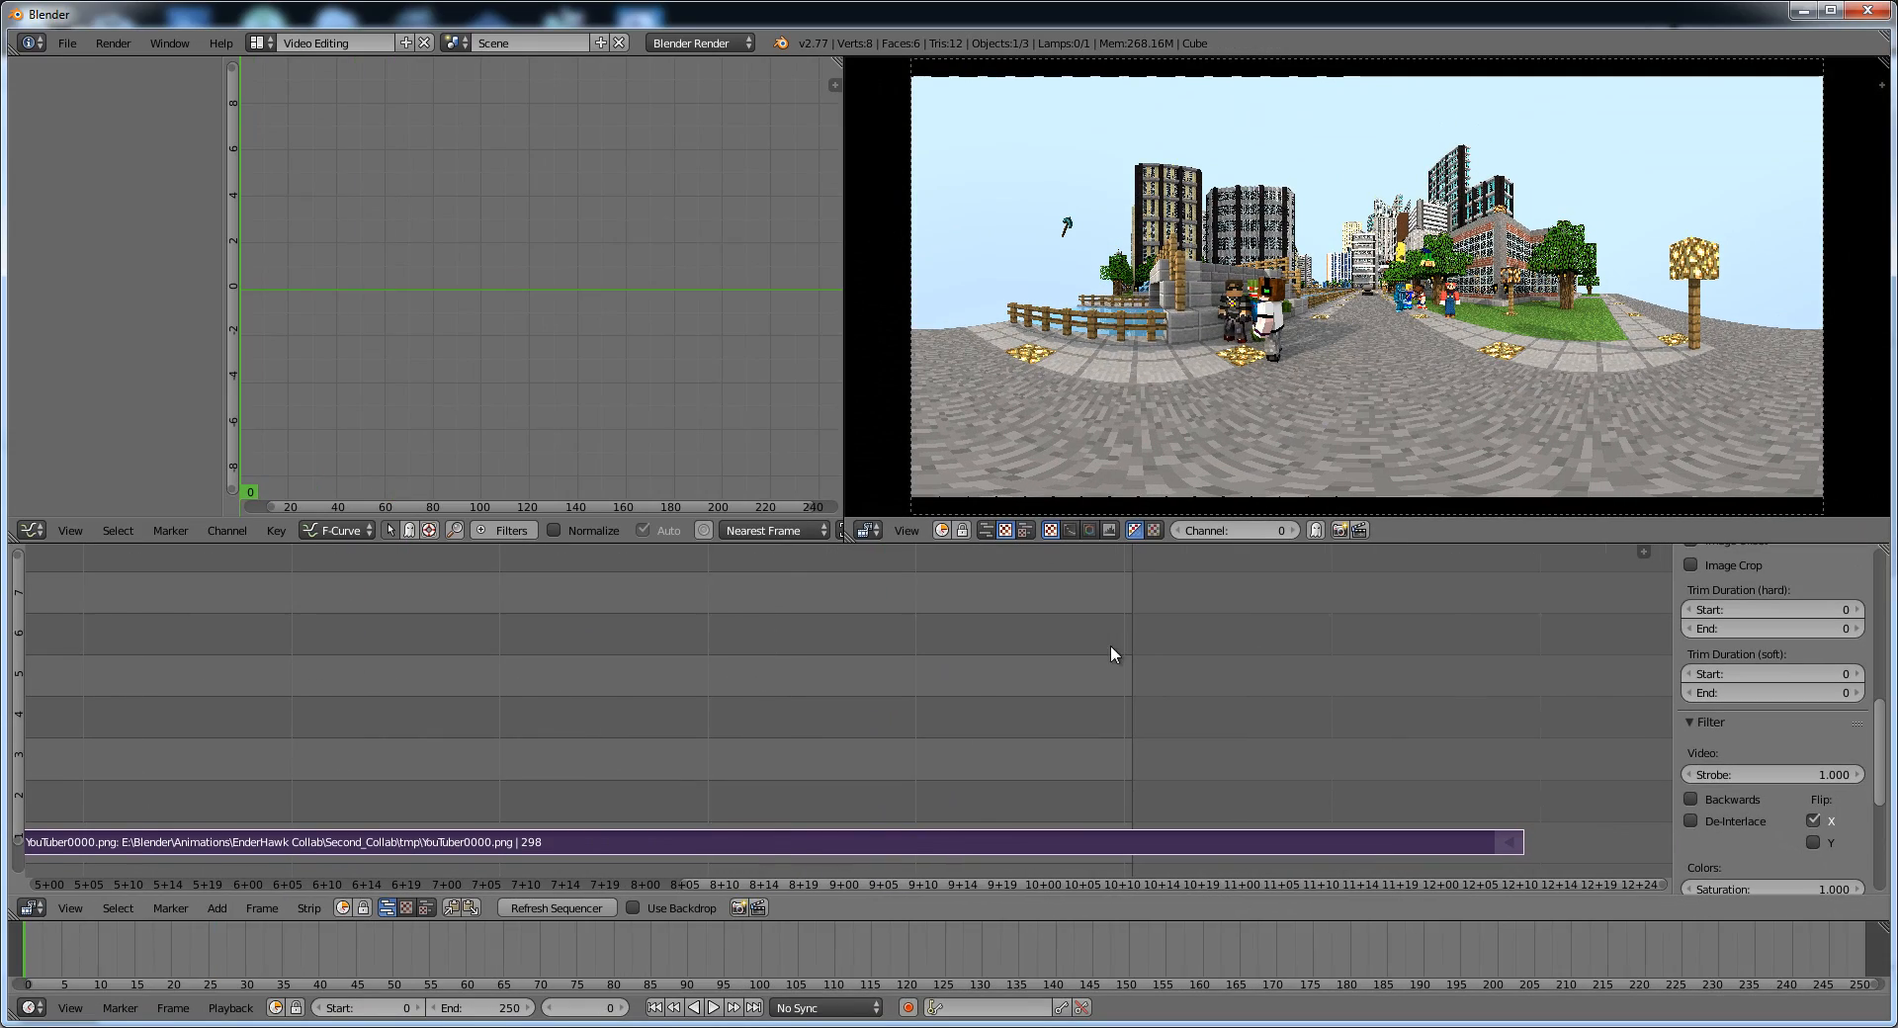
- Return to the Default layout and scroll to the output encoding settings for H.264
{"action": "left_click", "coordinate": [339, 42]}
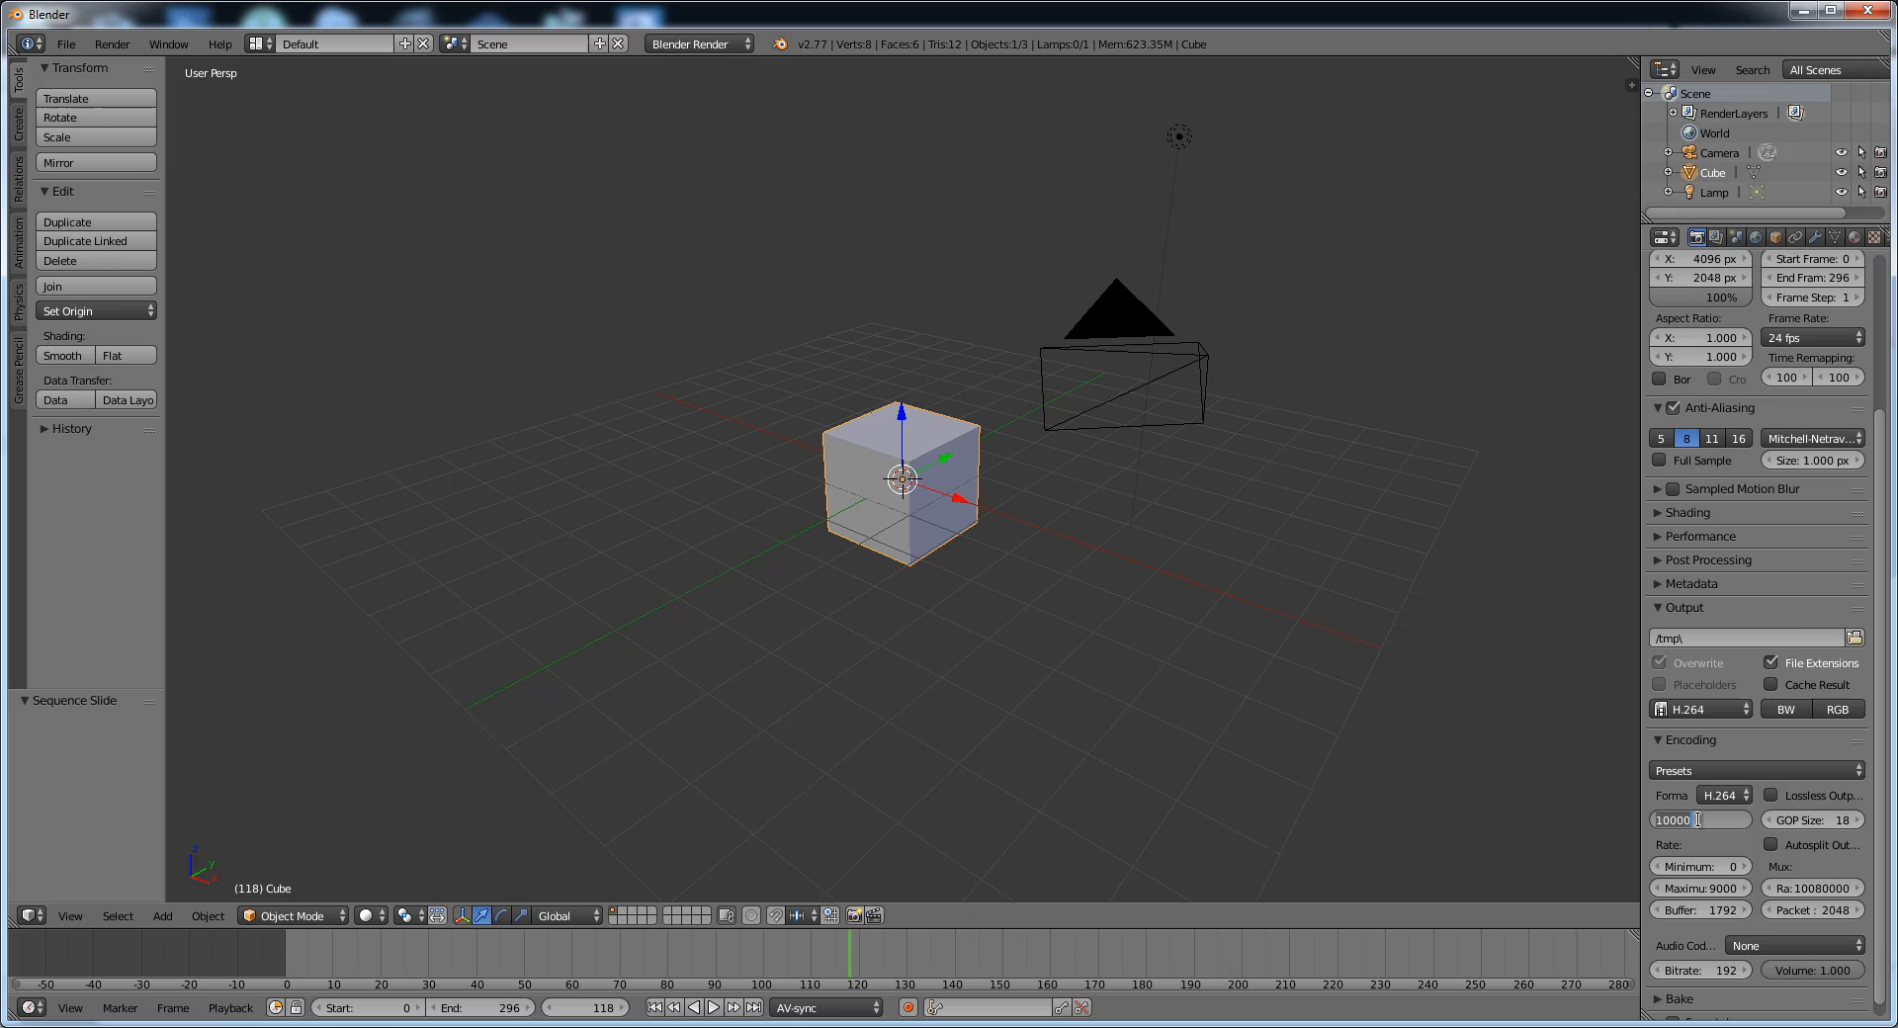
{"action": "scroll", "scroll_direction": "down", "scroll_amount": 3}
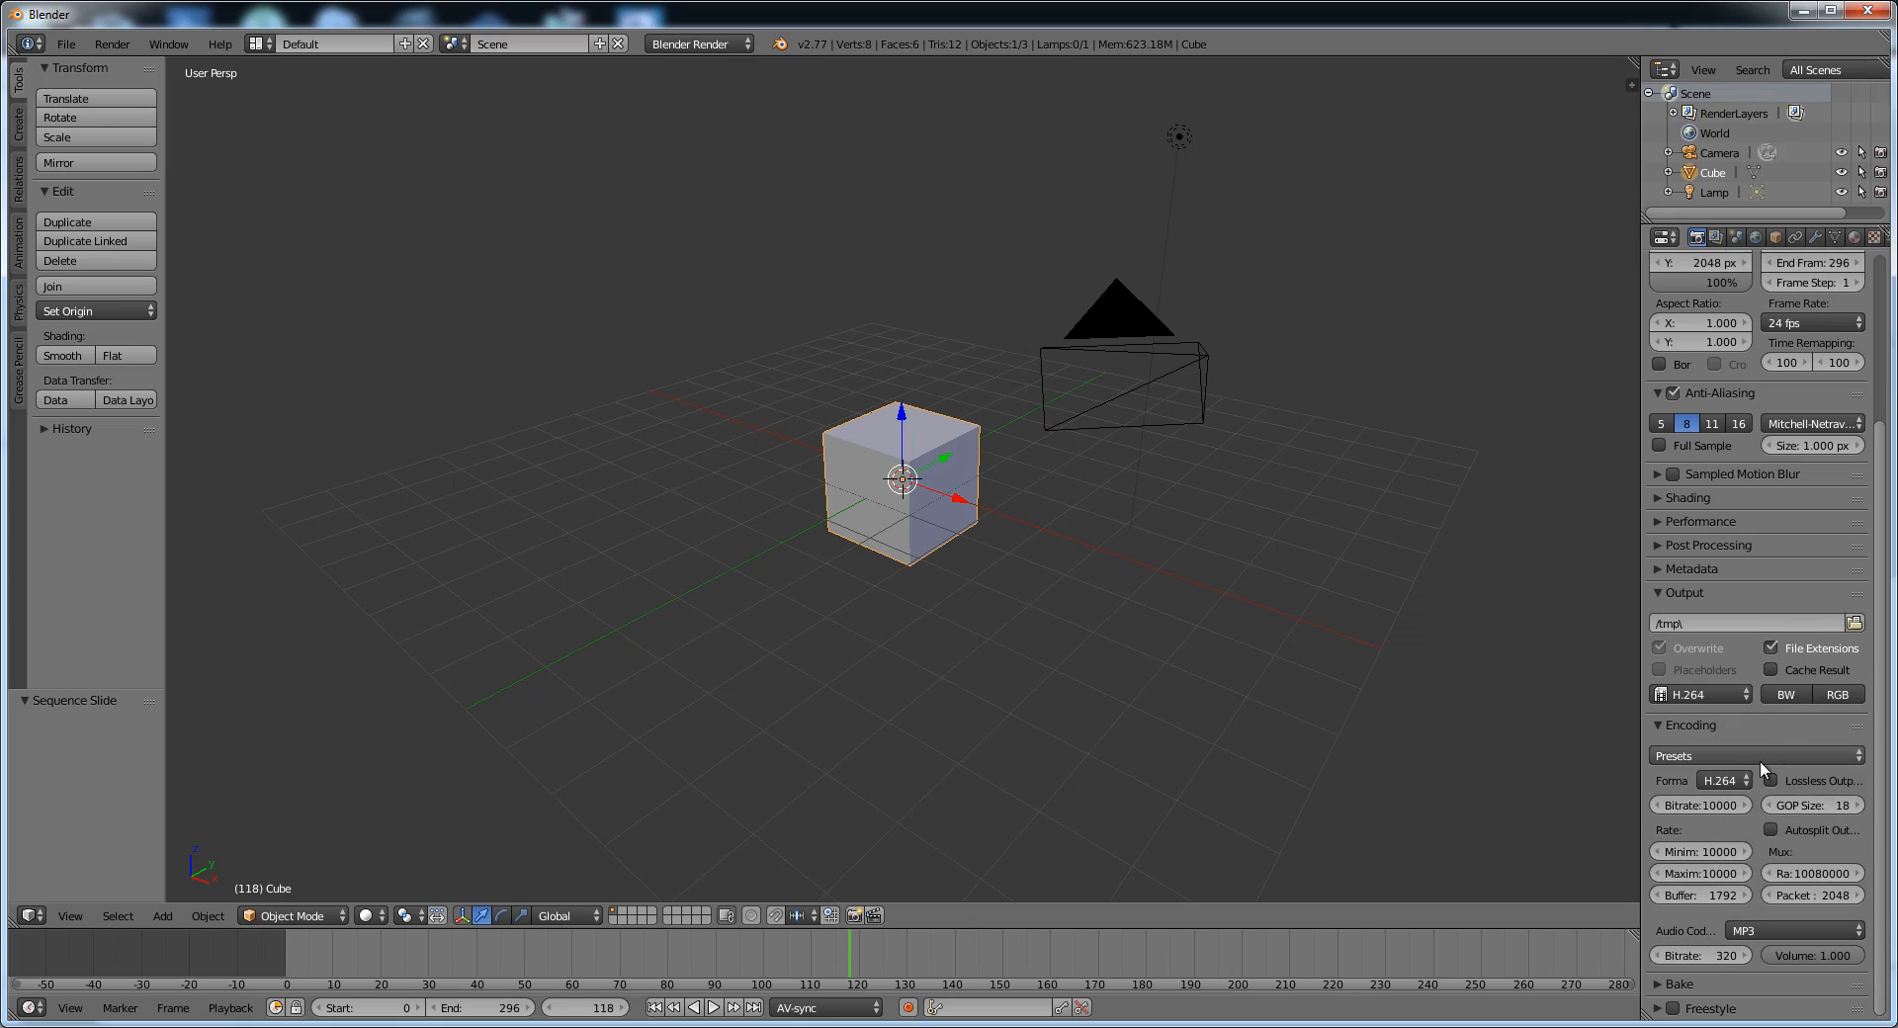